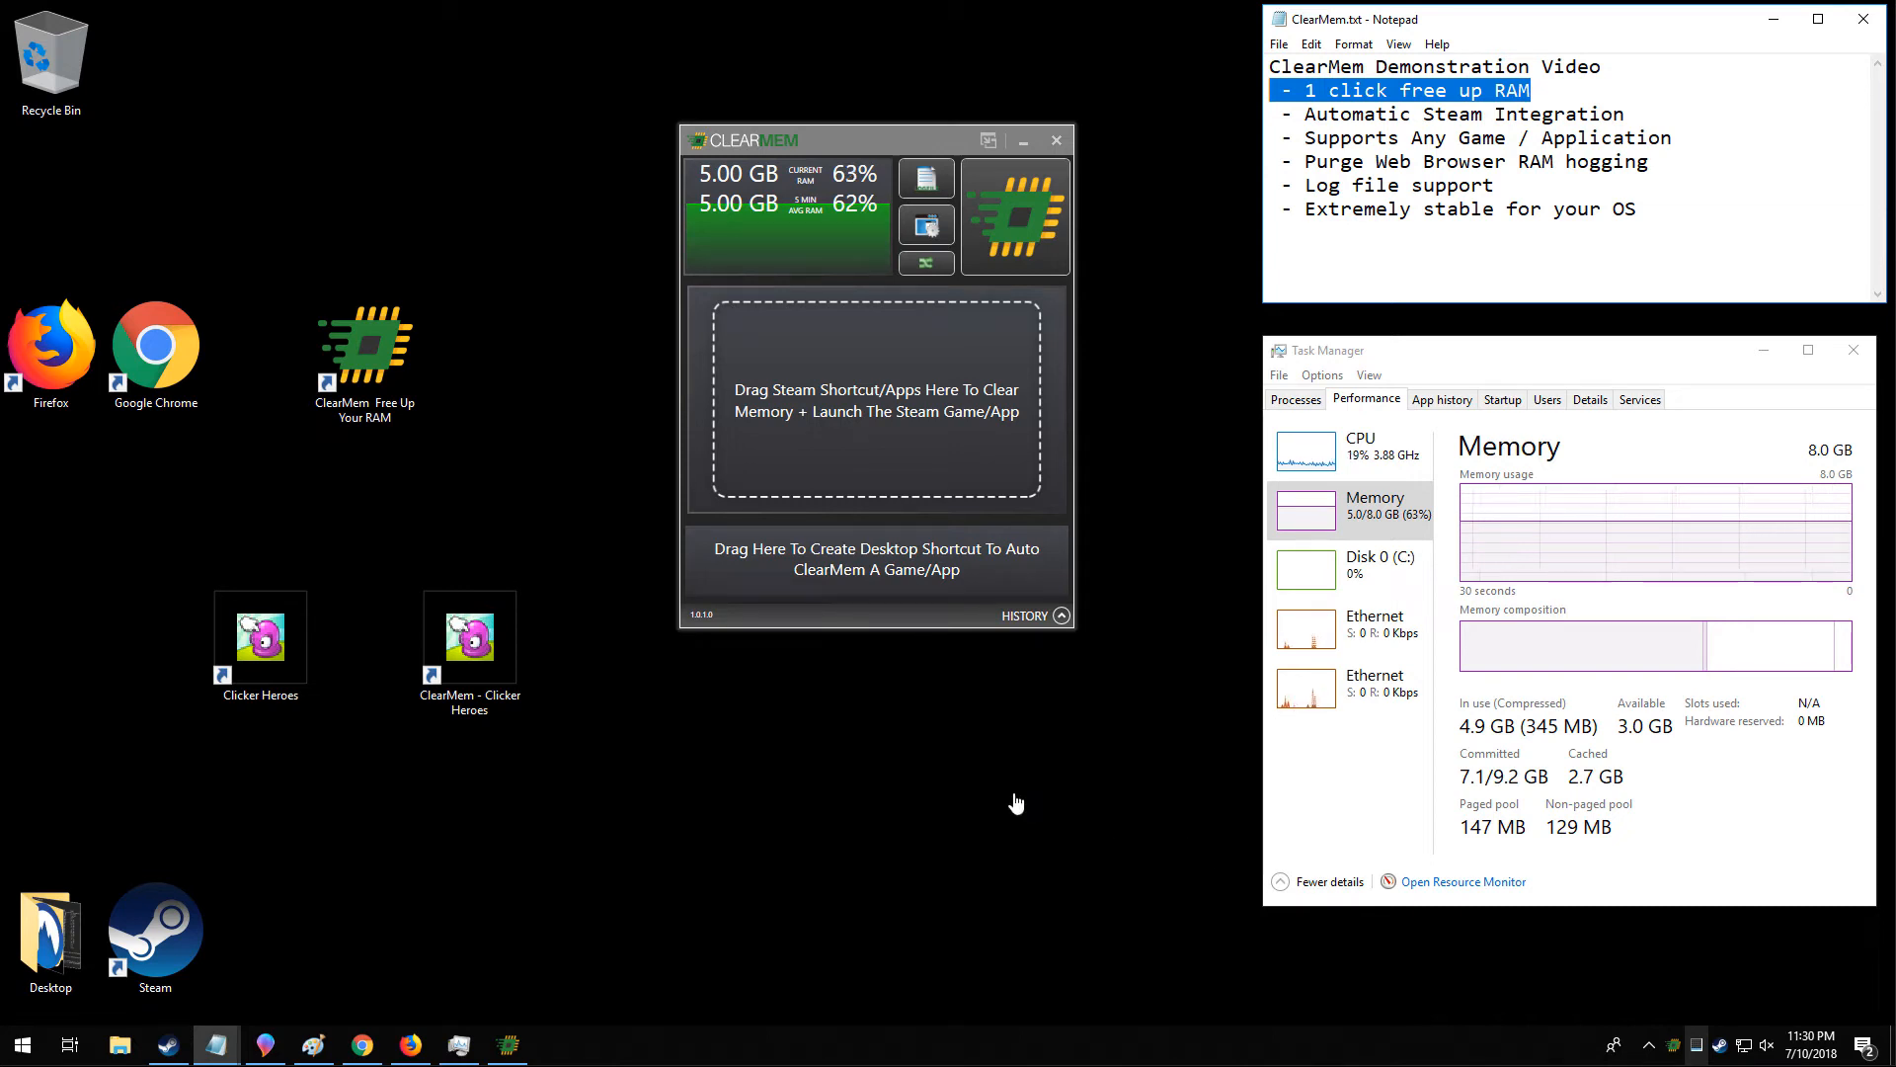
mouse_move(901, 169)
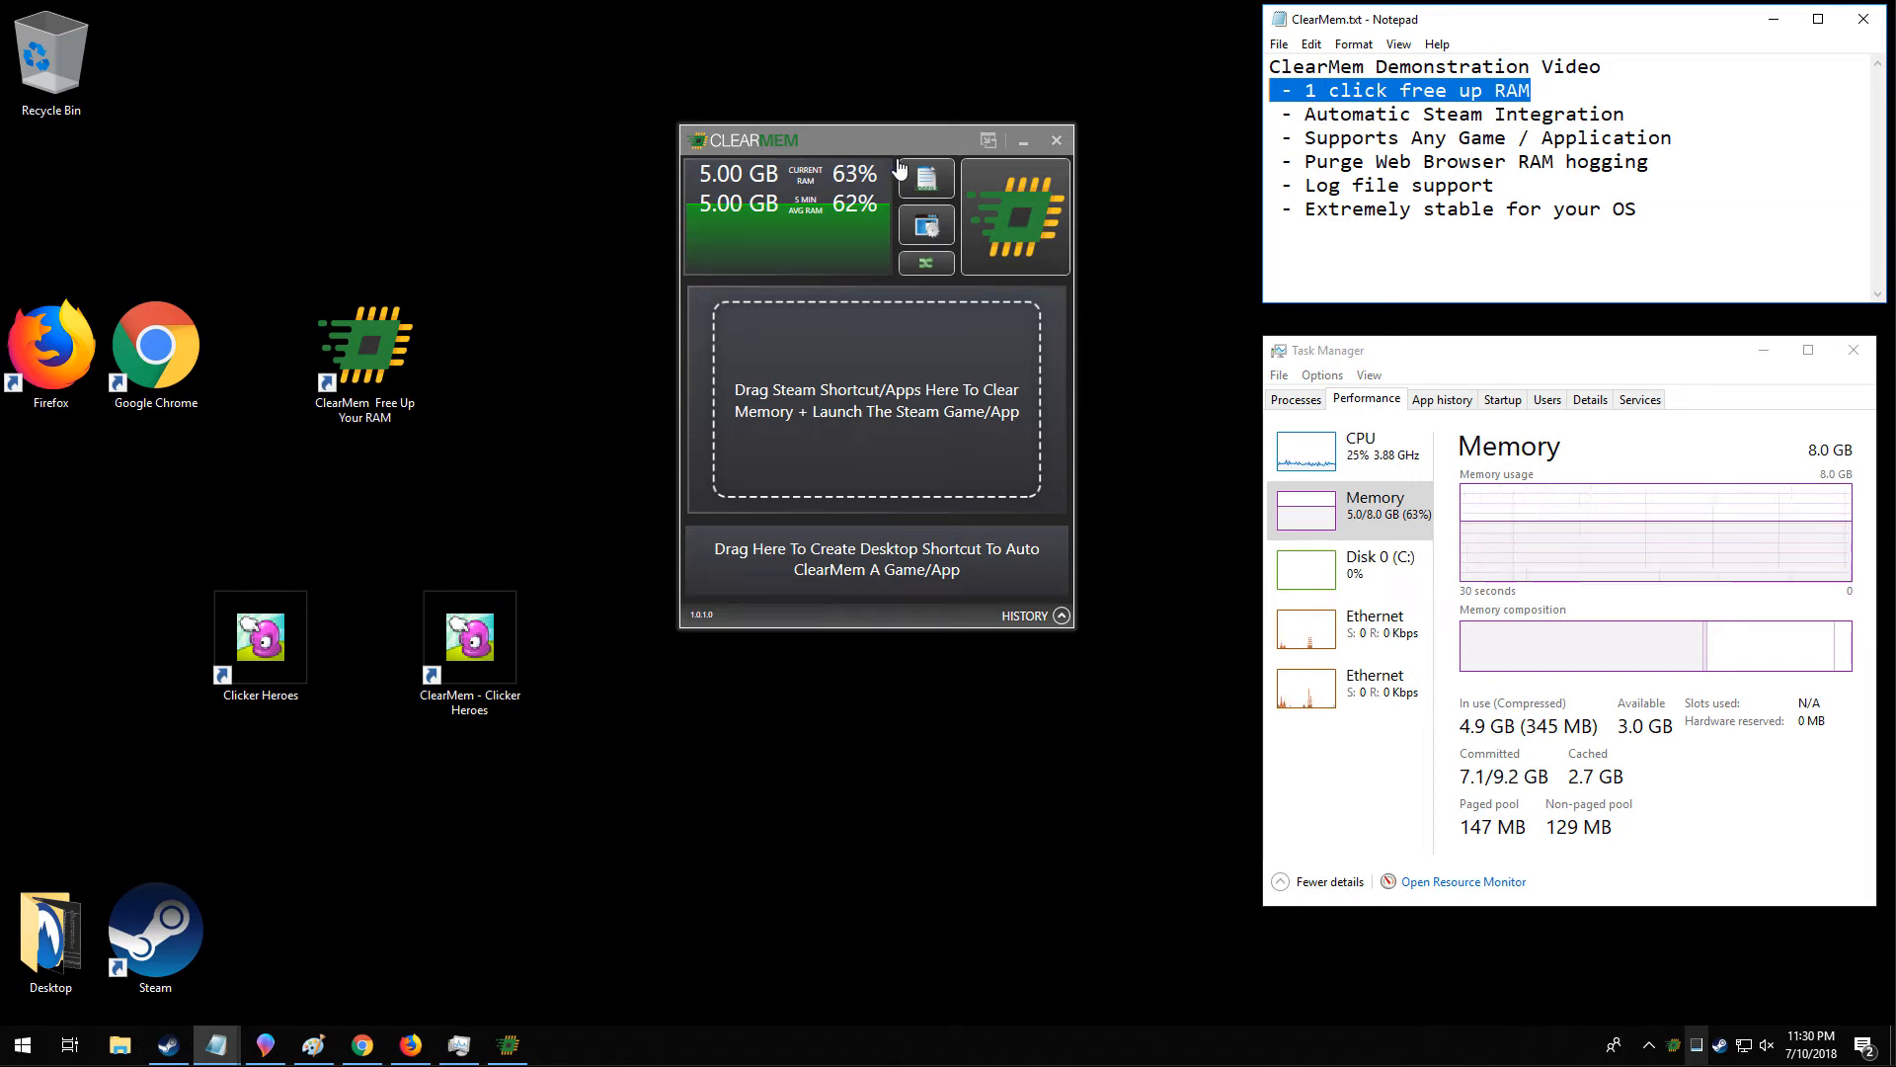
Drag the ClearMem window by its title bar toward the desktop centre.
left_click_drag(847, 139, 901, 187)
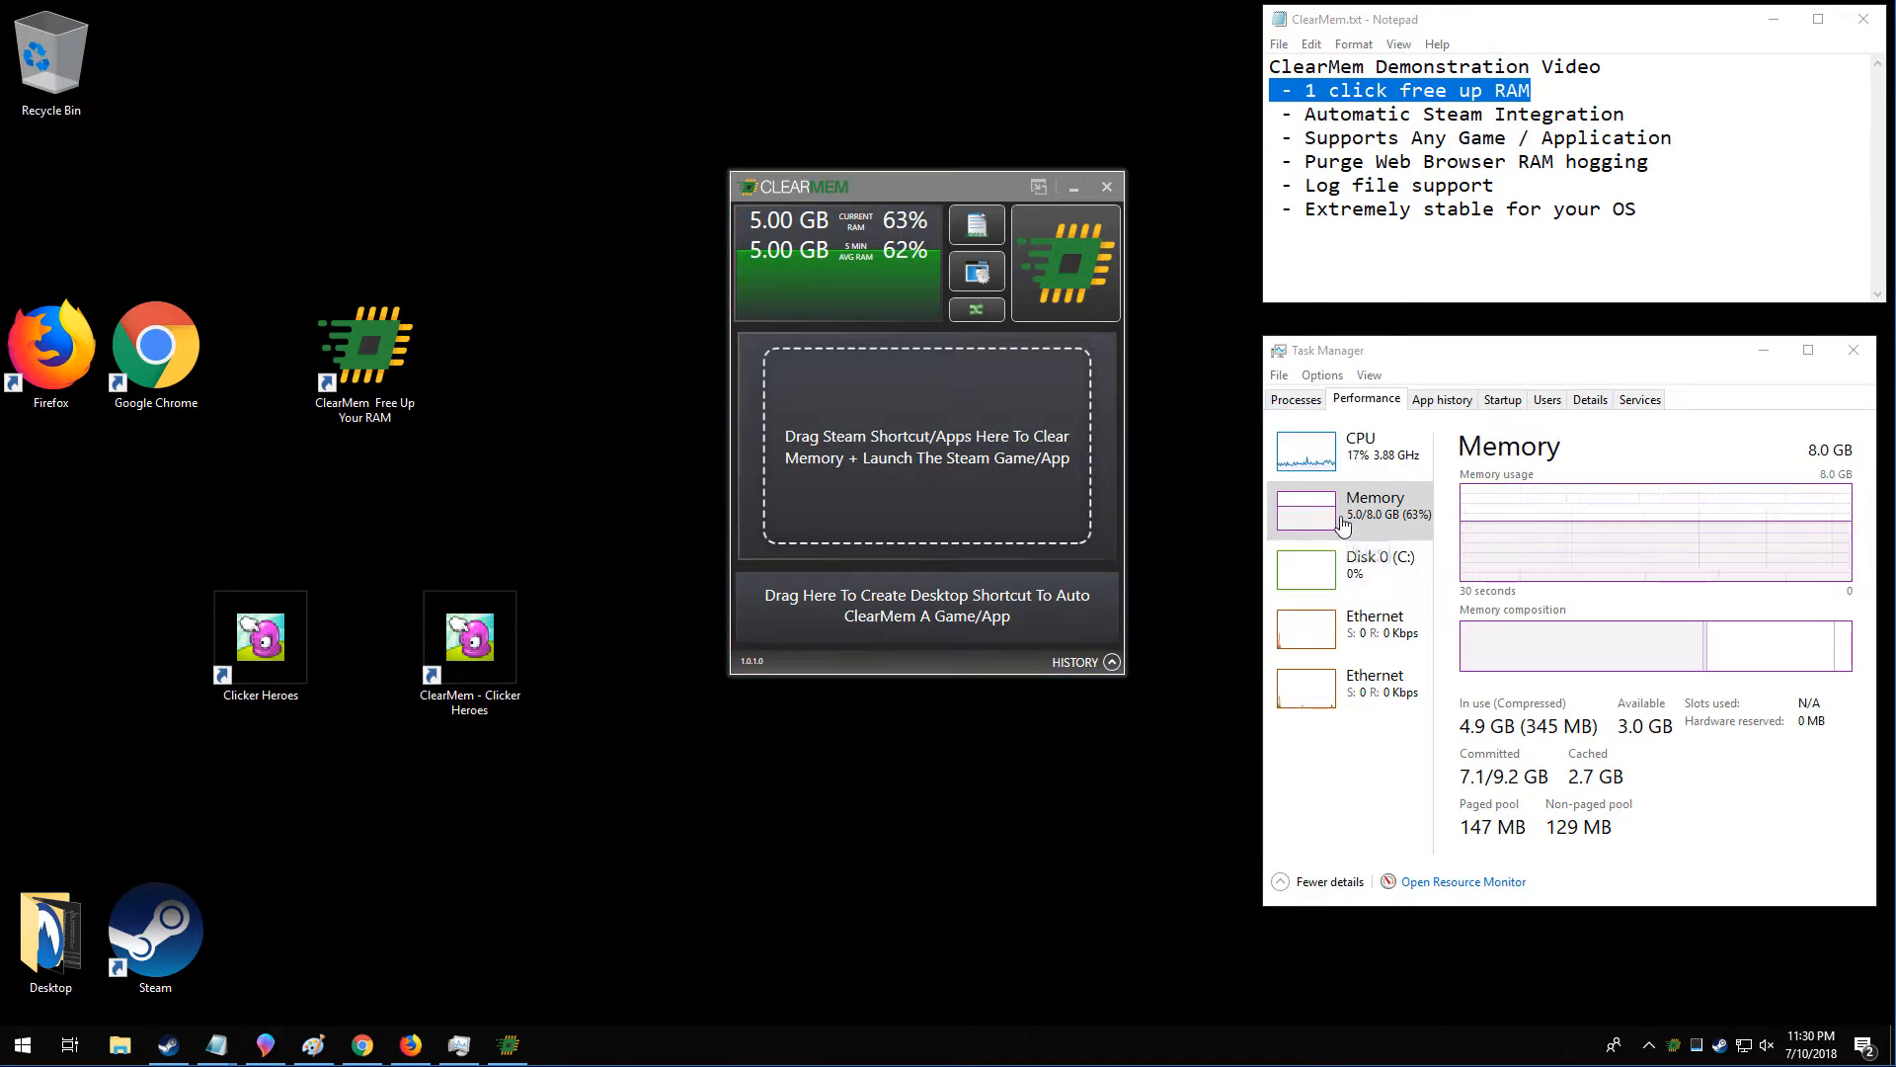
mouse_move(1378, 528)
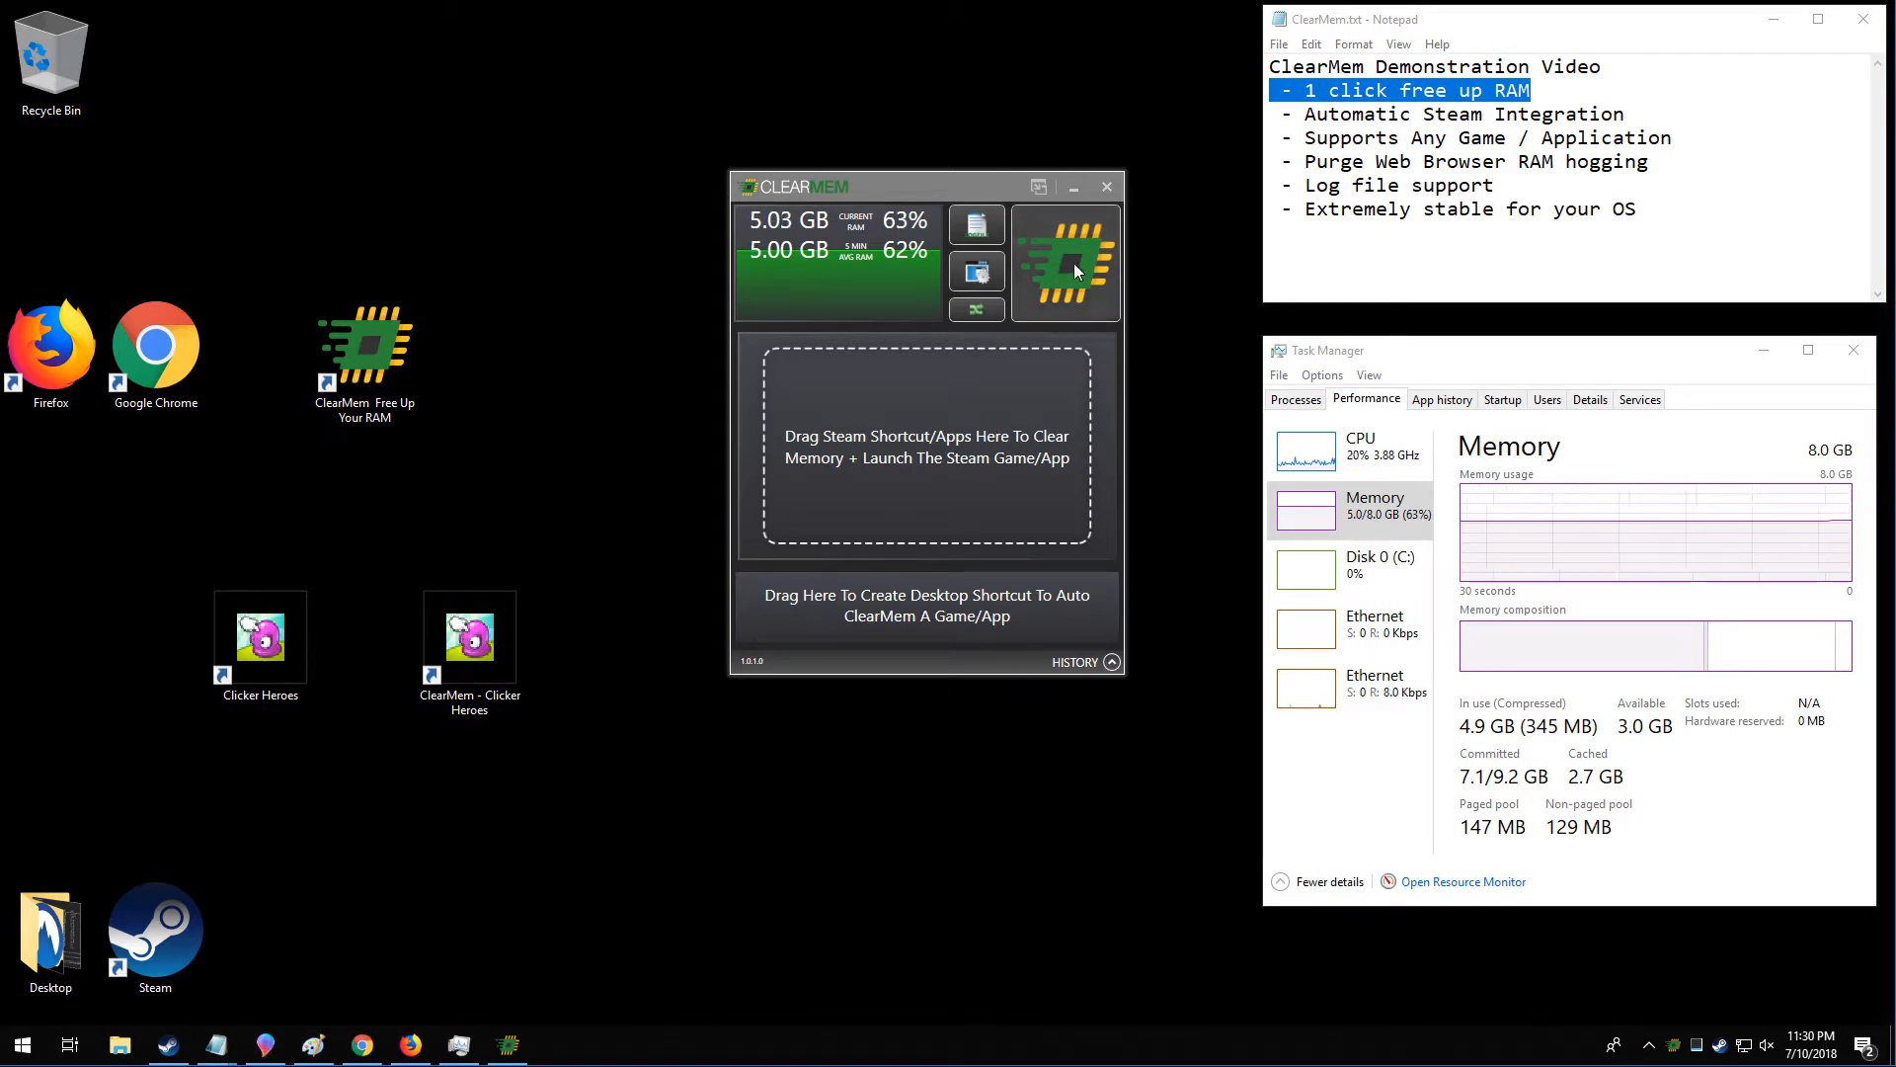
Start a memory purge with the chip button, dropping RAM use from 5 GB to about 3.1 GB.
left_click(1066, 263)
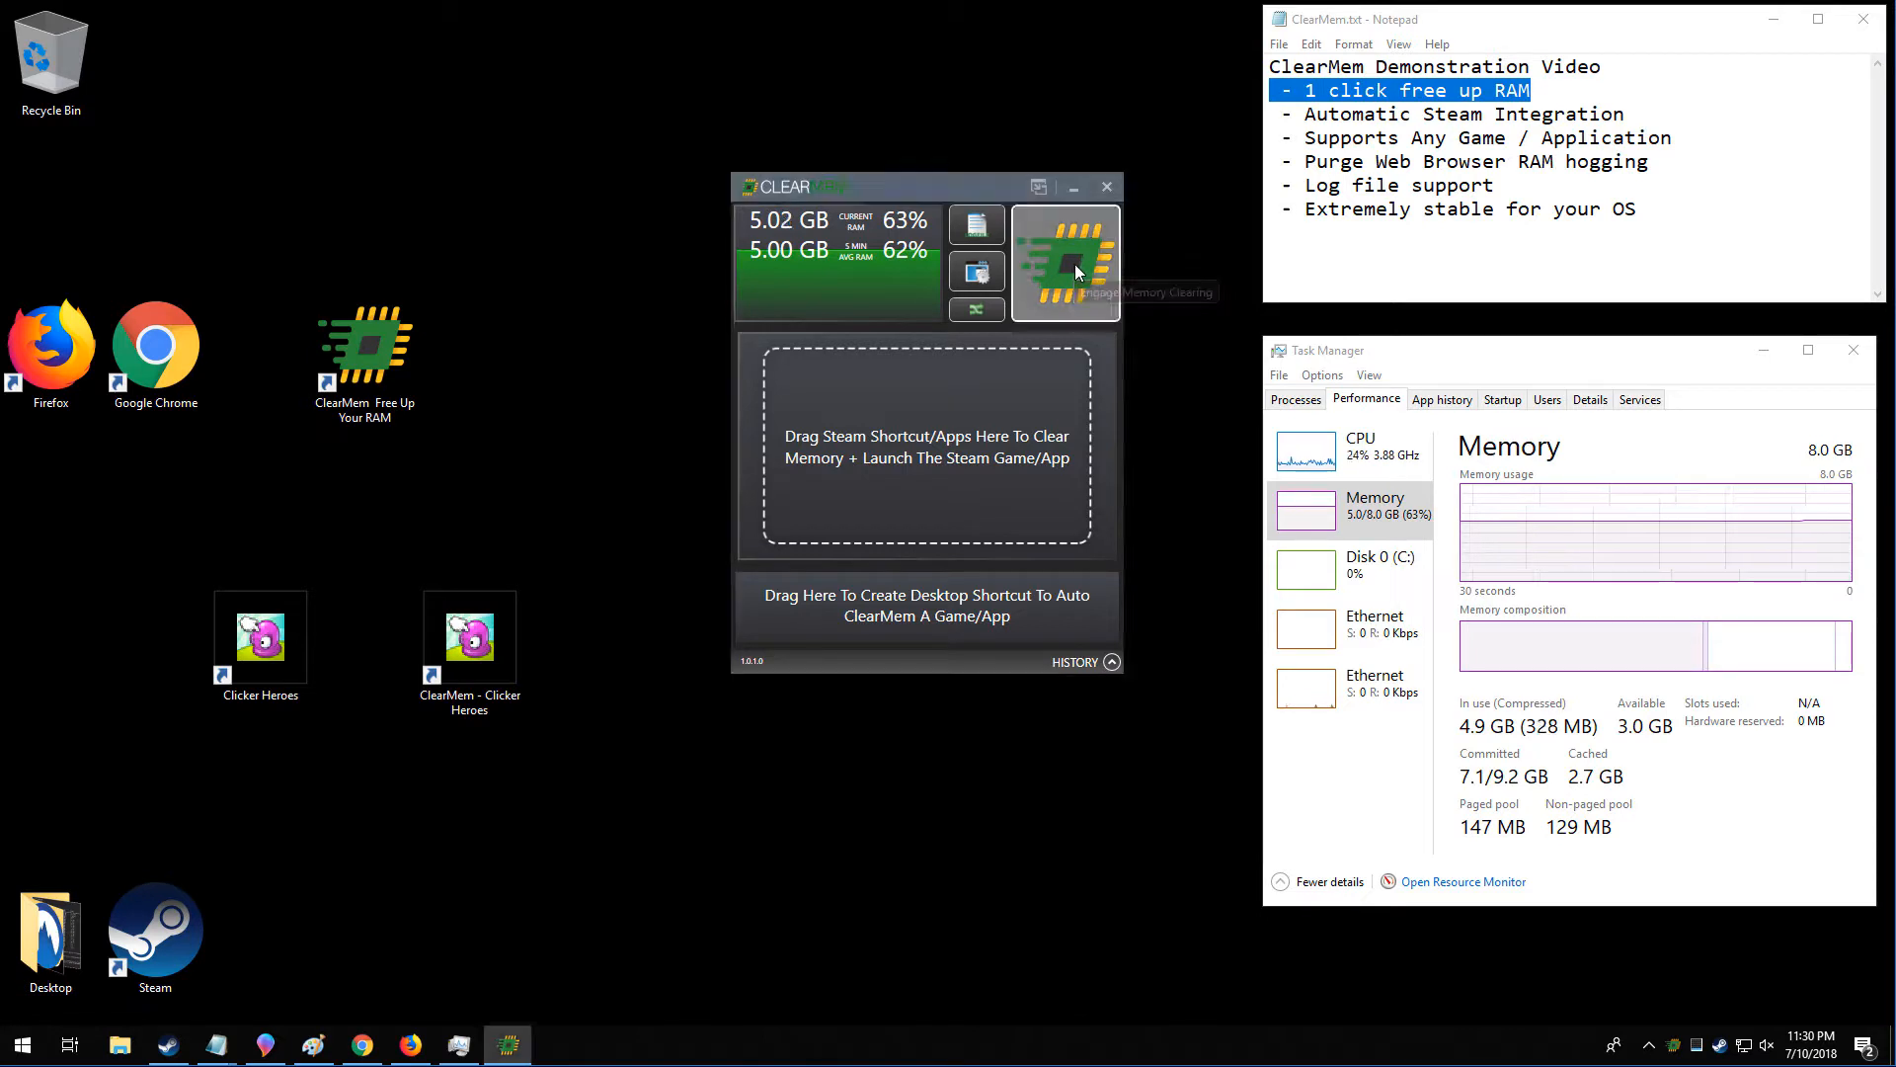
left_click(1064, 260)
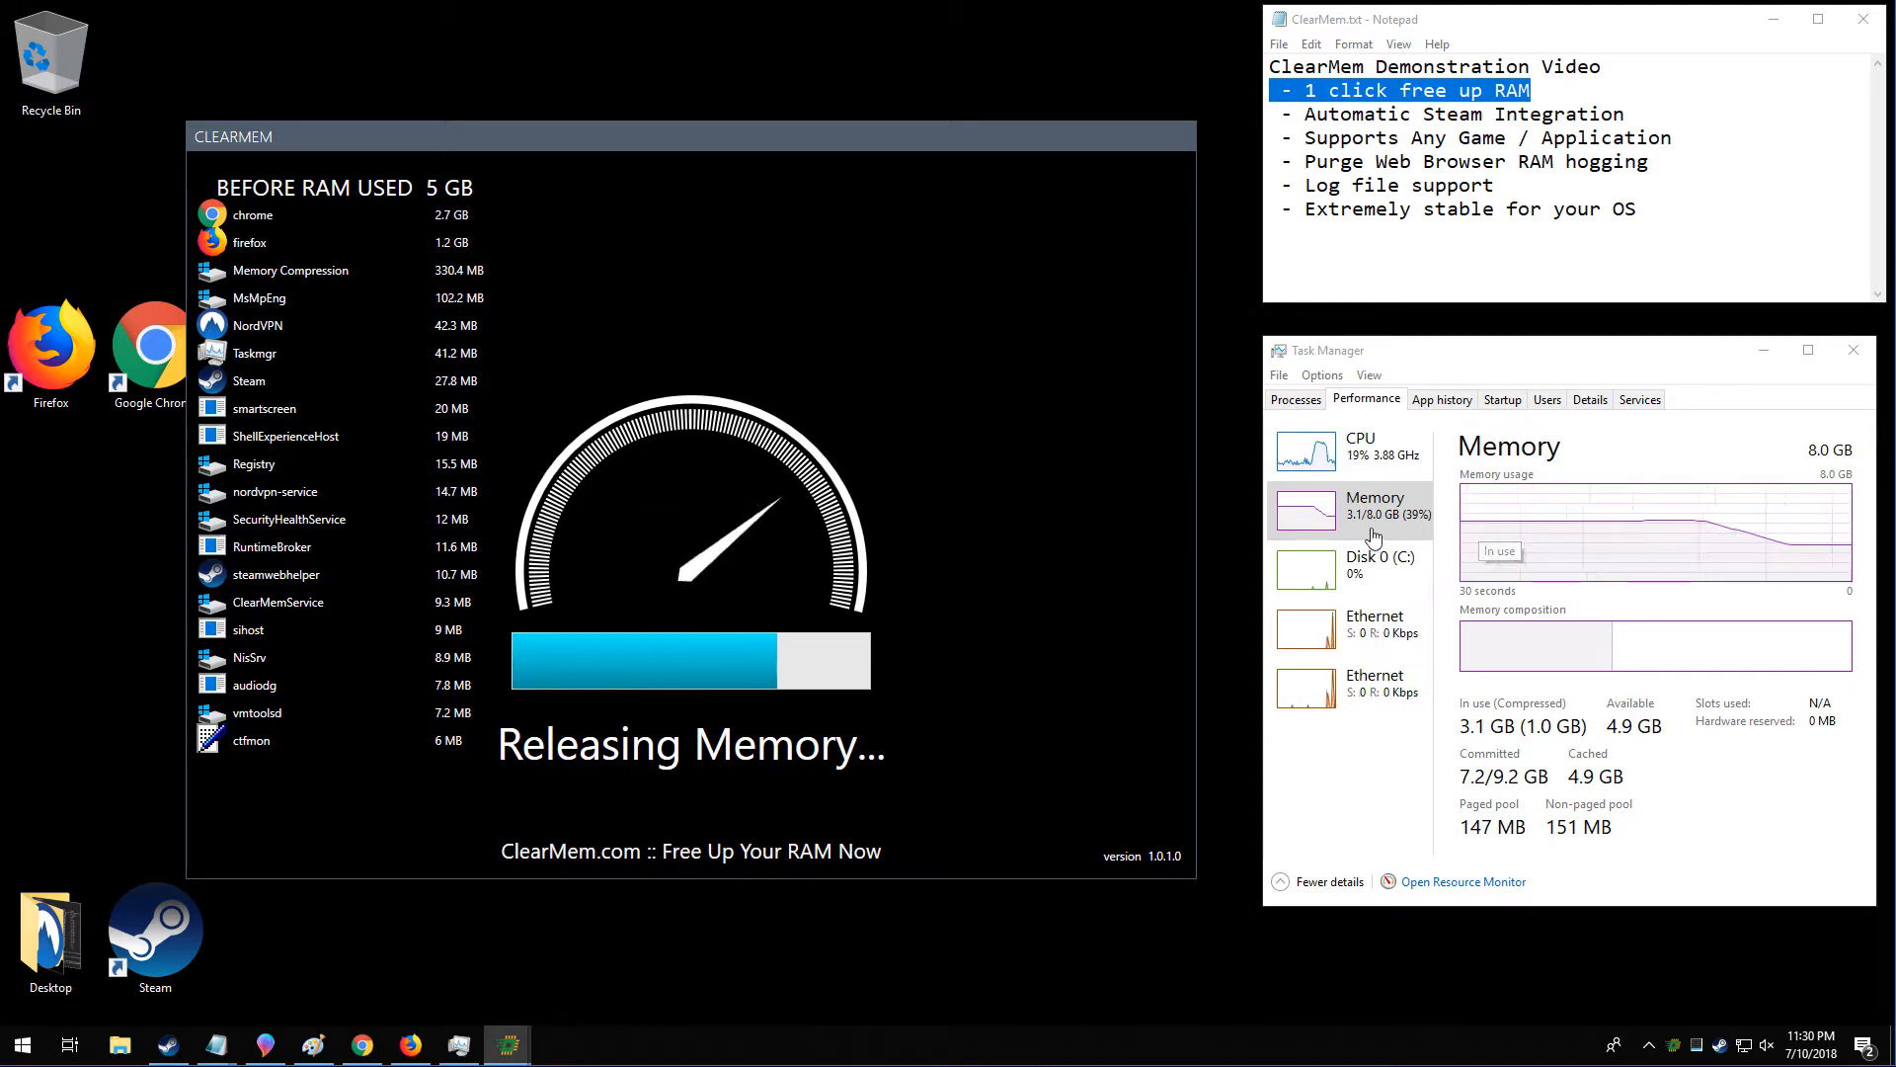
mouse_move(1714, 538)
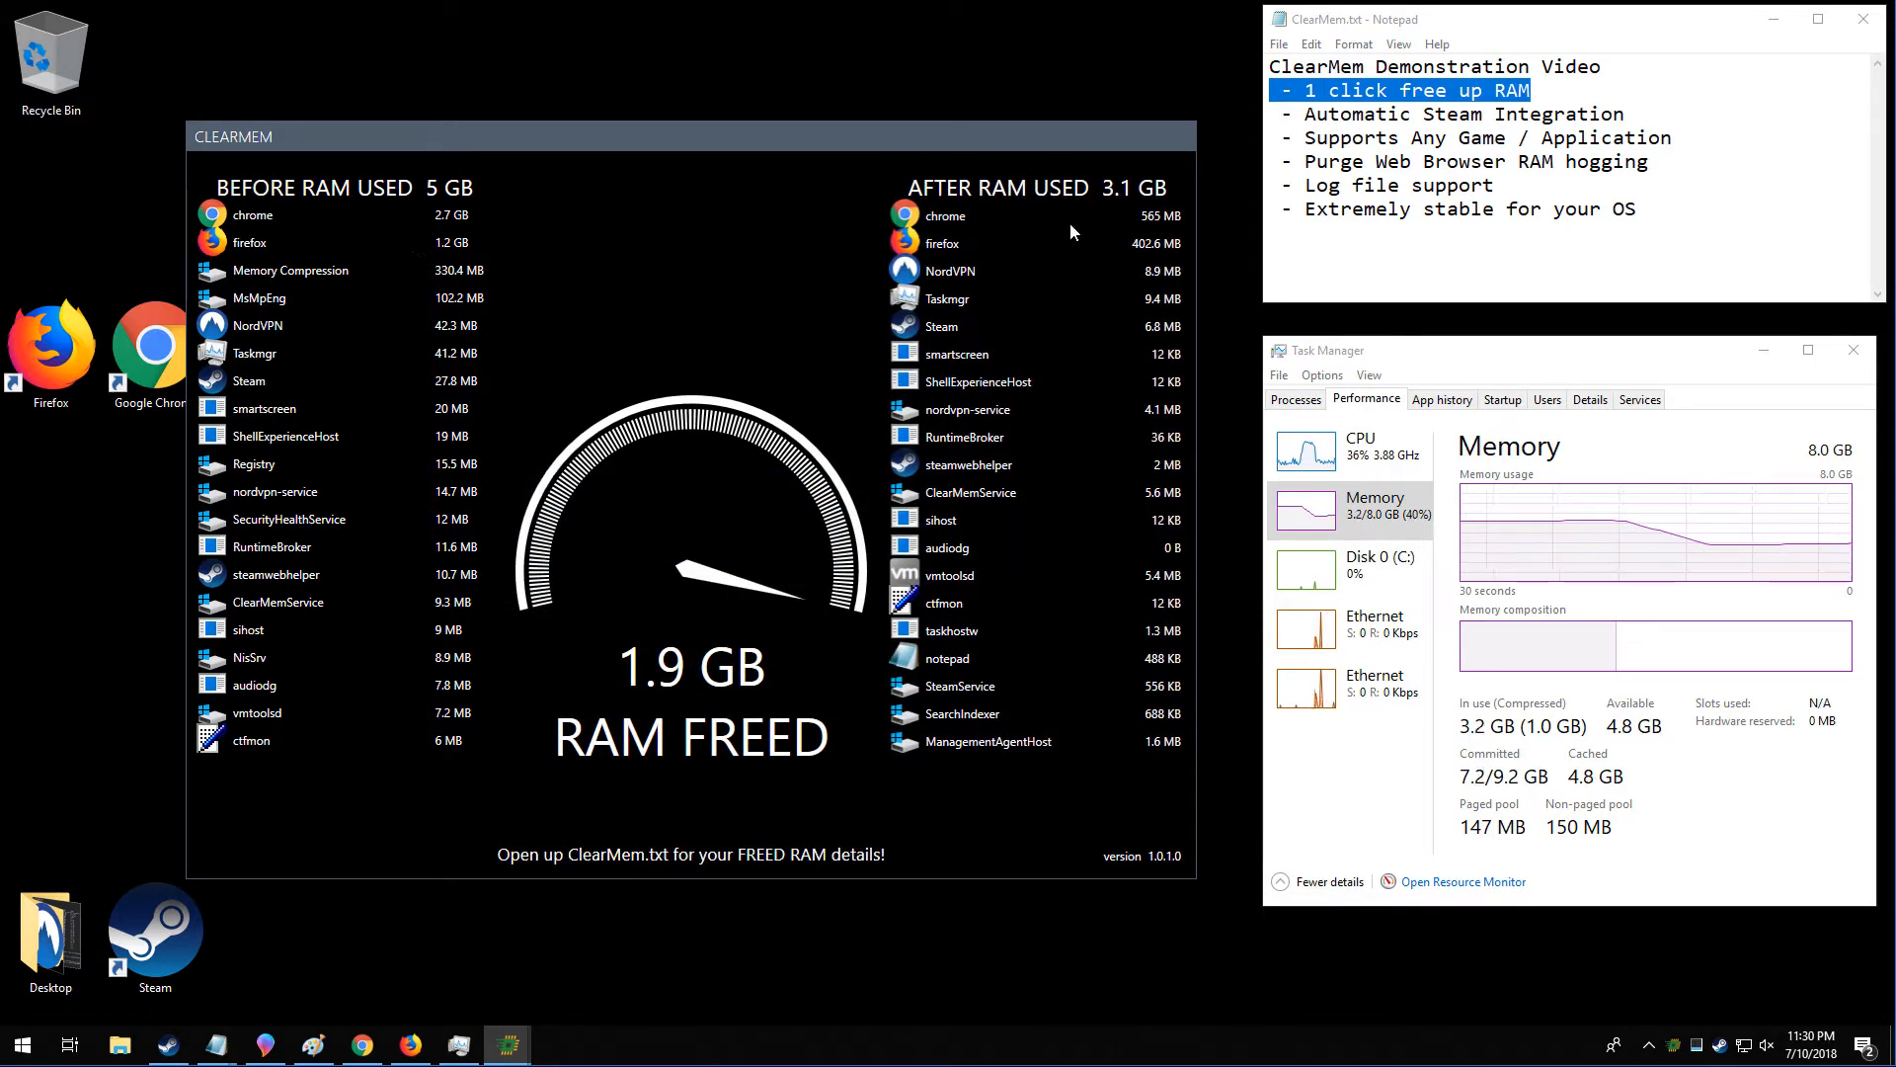
mouse_move(968, 359)
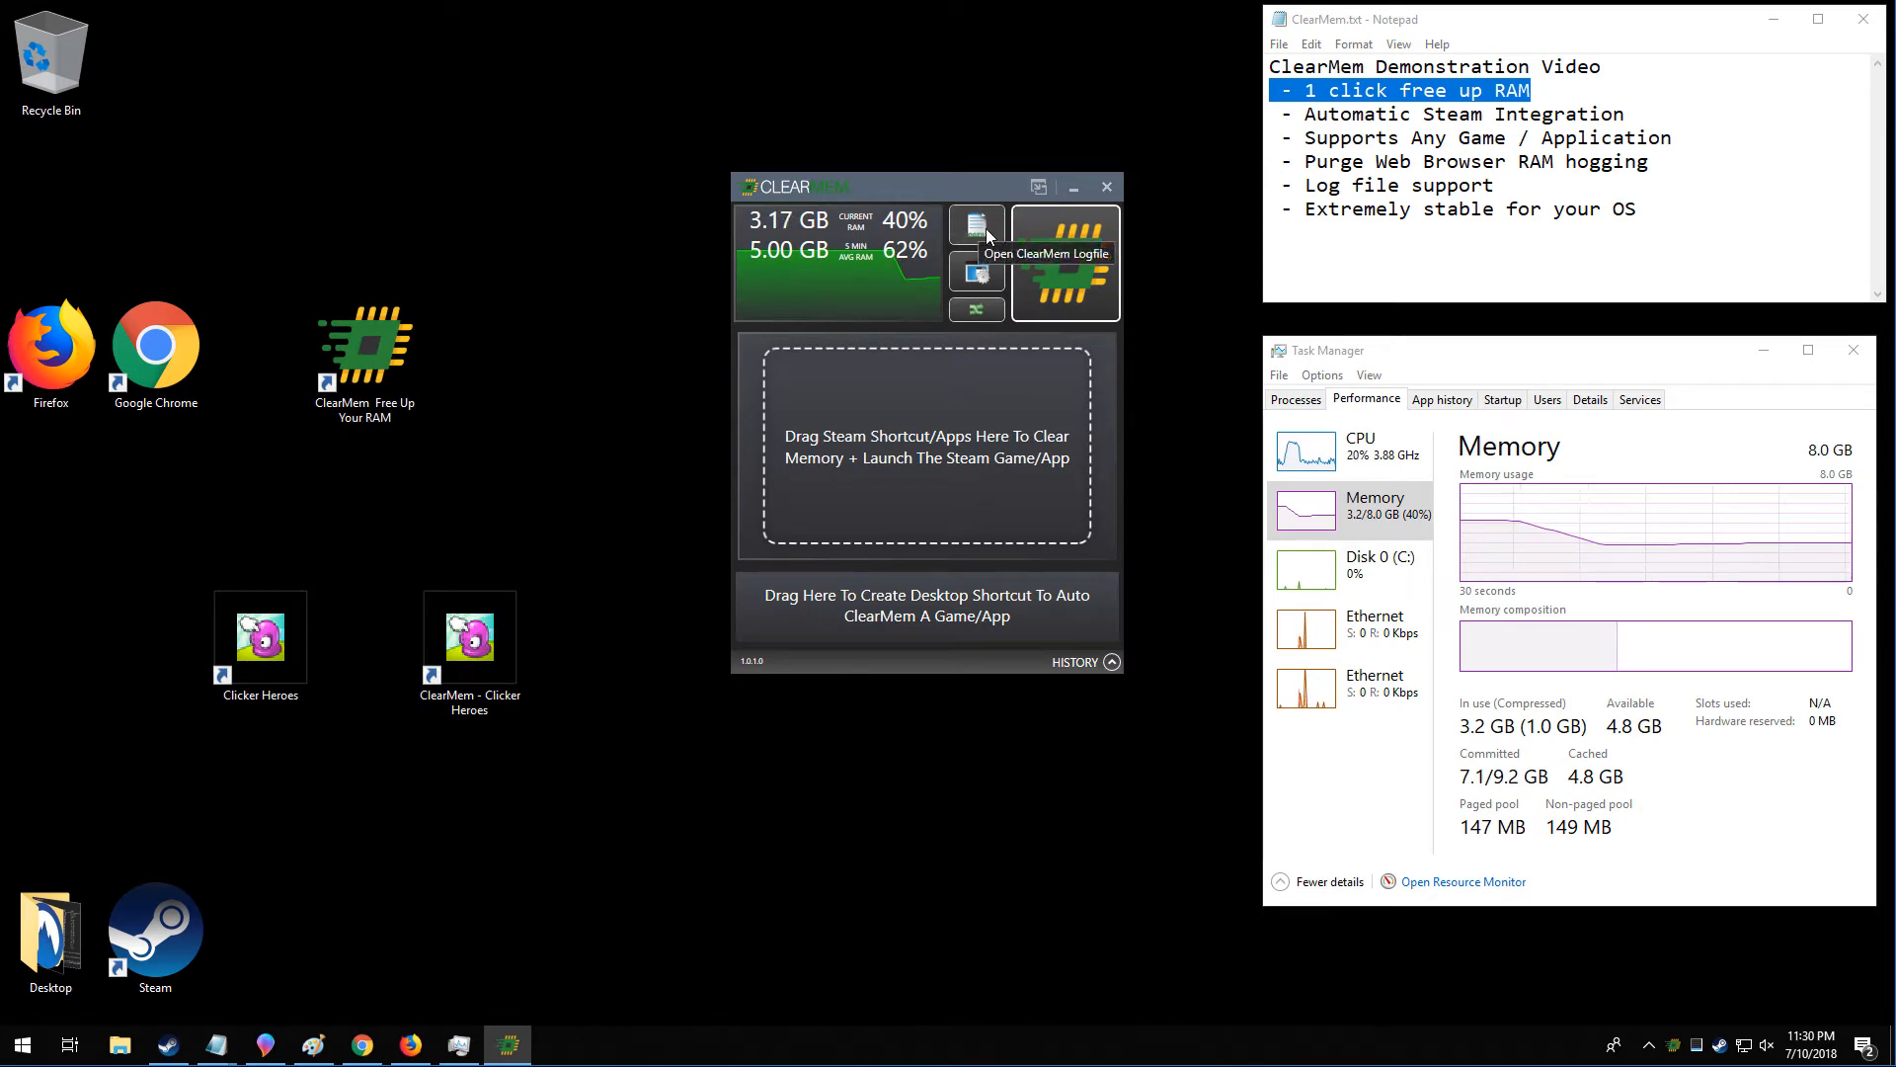
left_click(976, 227)
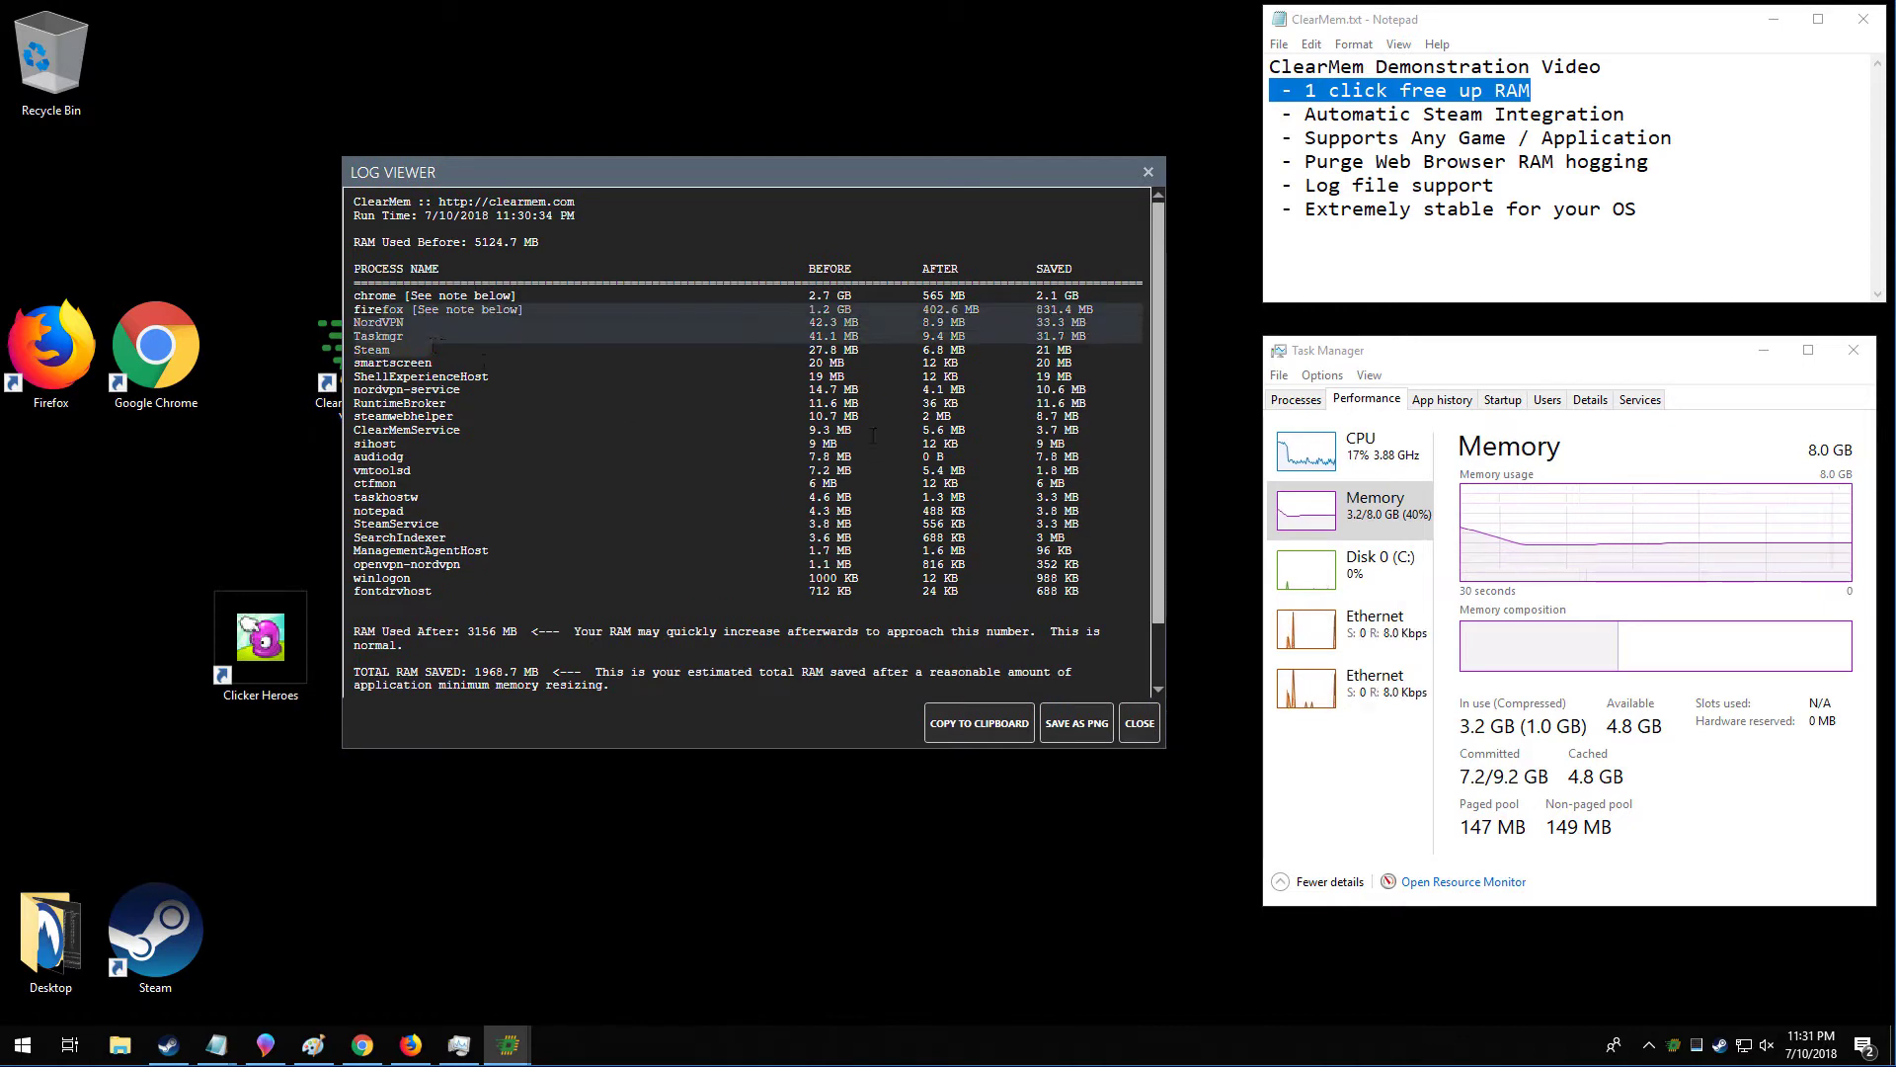
mouse_move(961, 758)
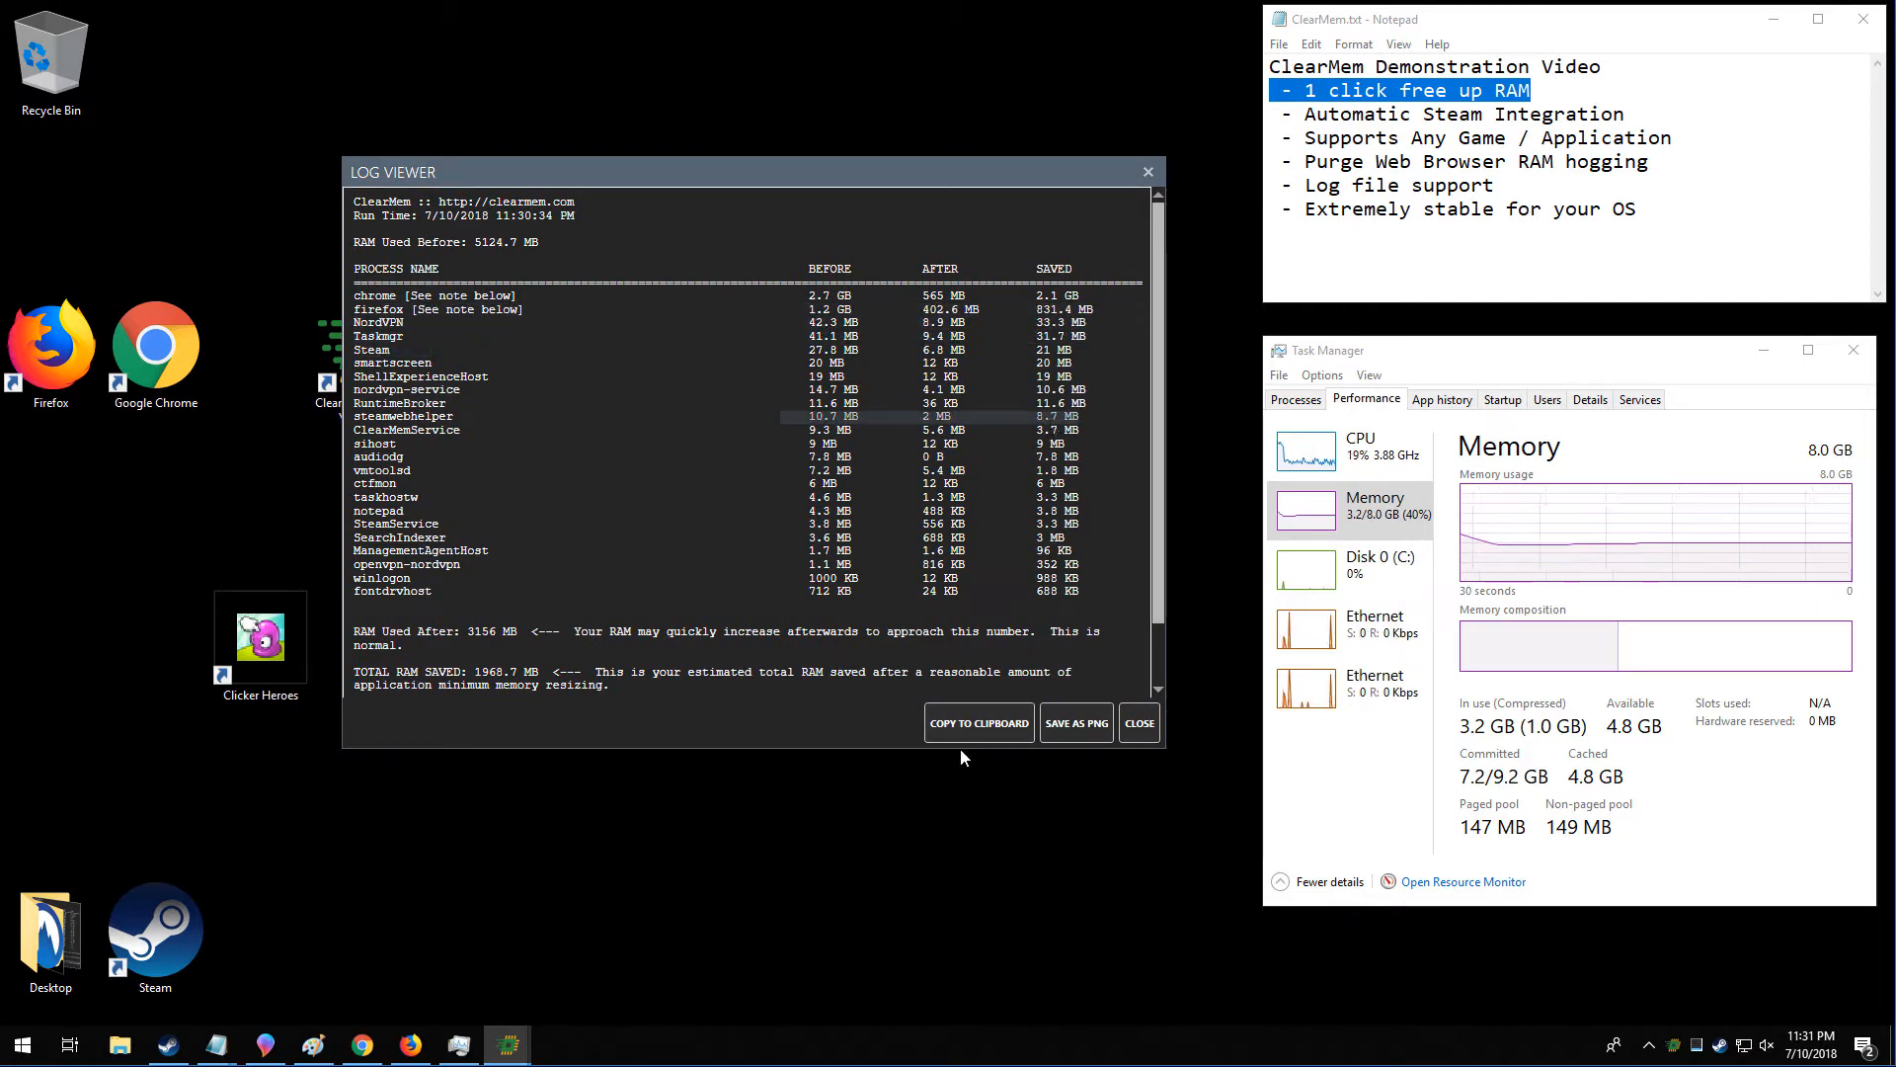
mouse_move(1136, 722)
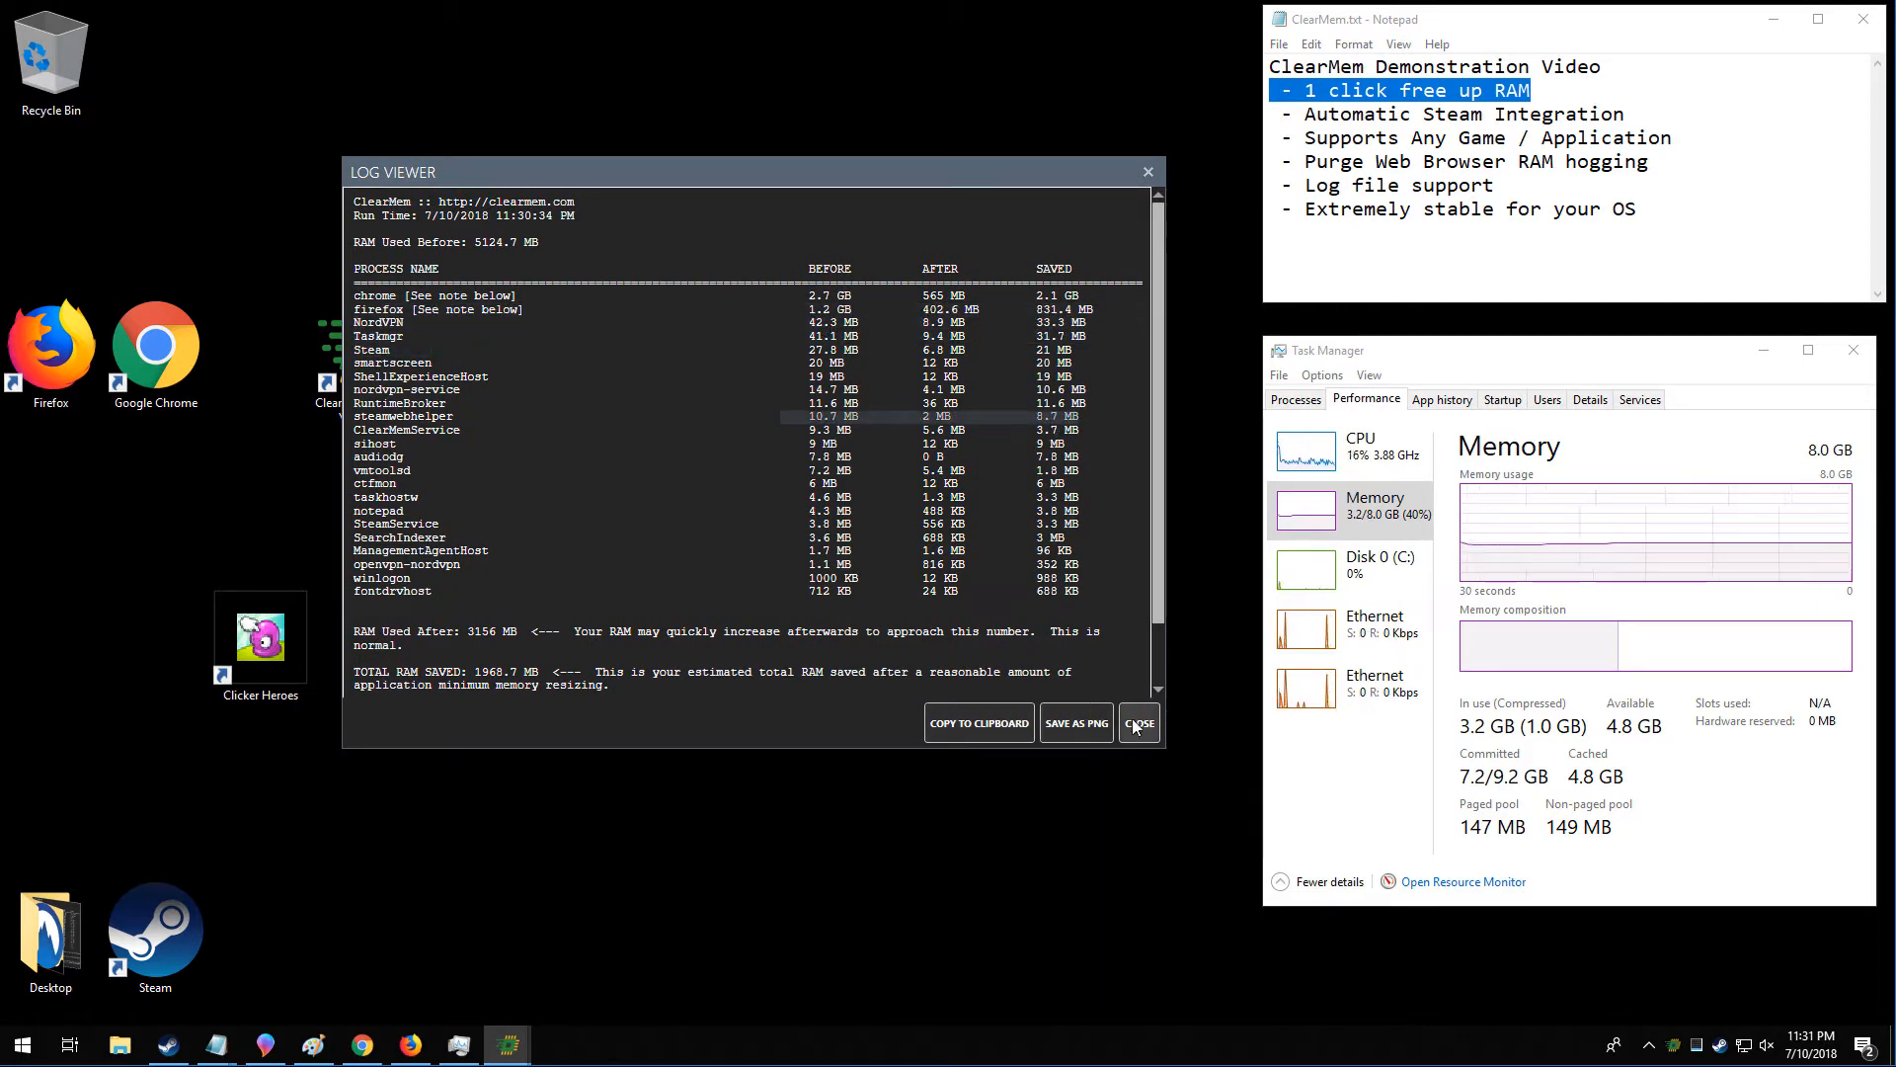
left_click(1138, 722)
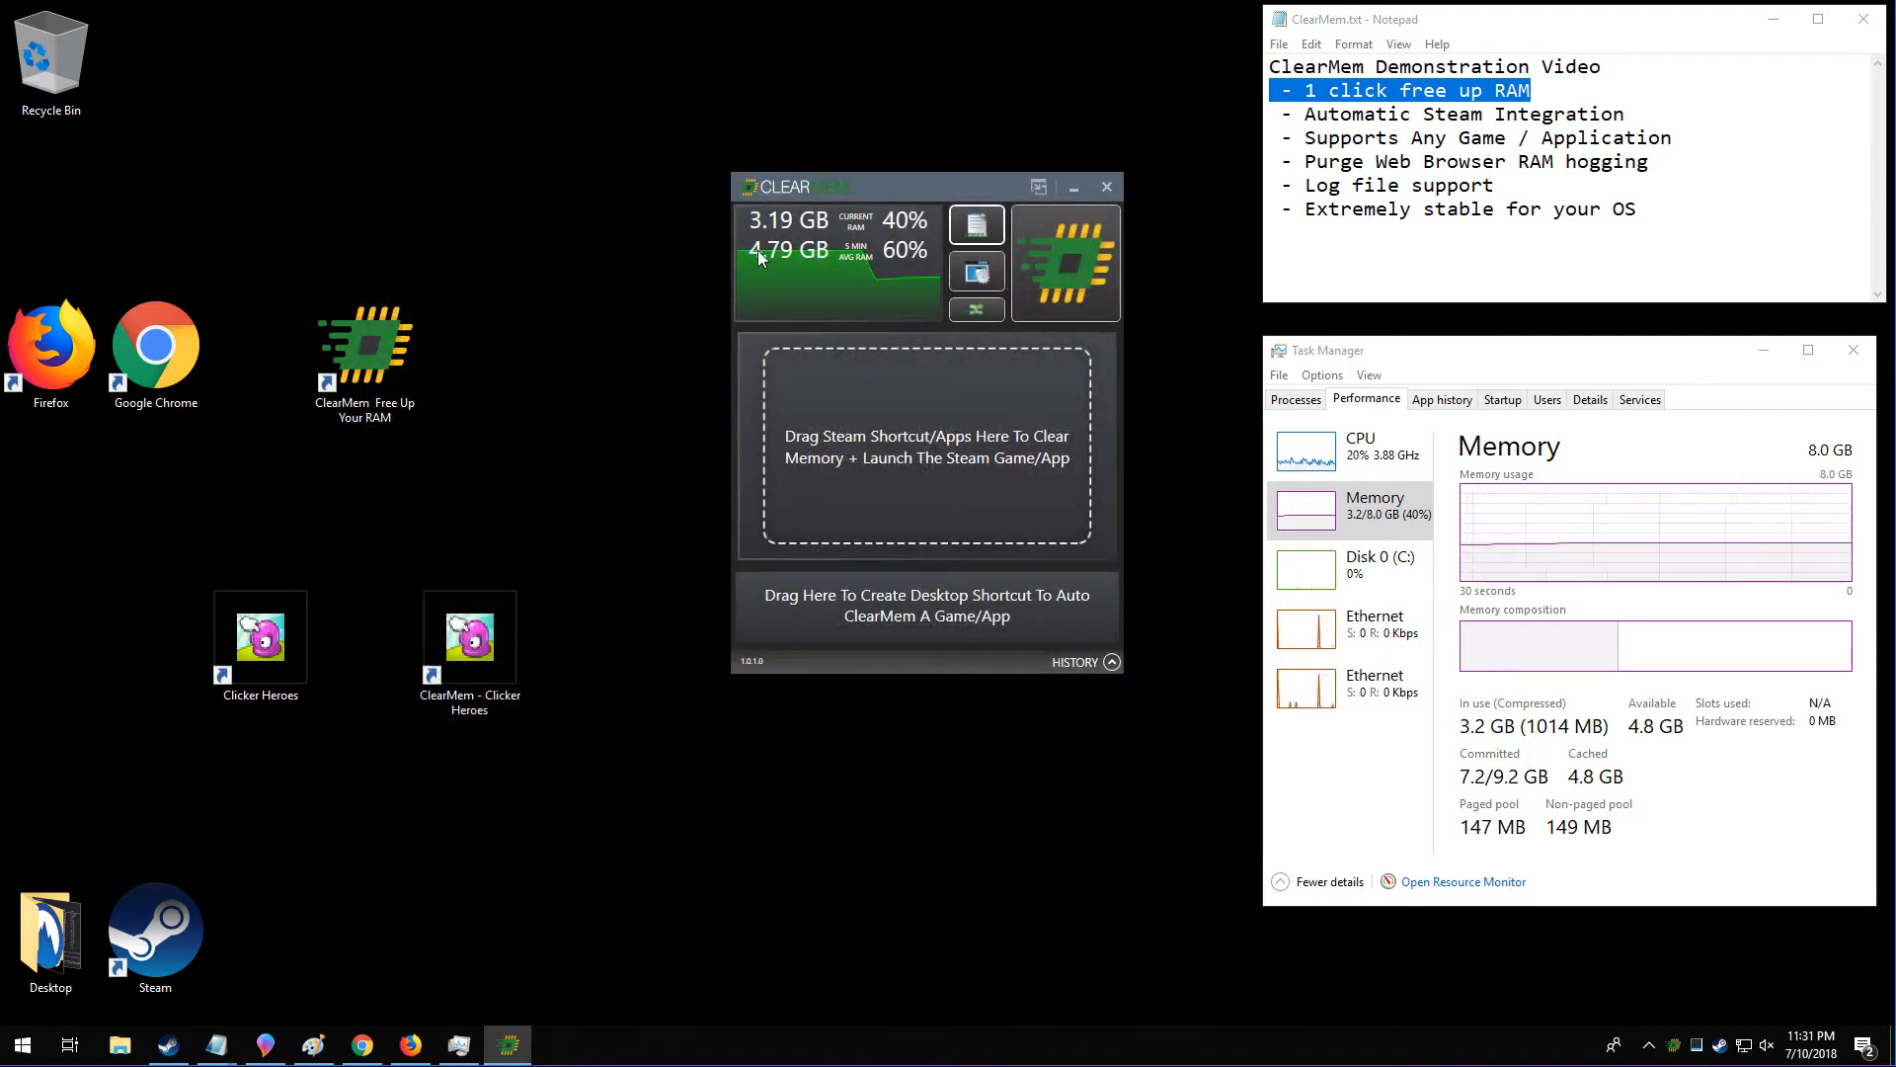
left_click(1073, 662)
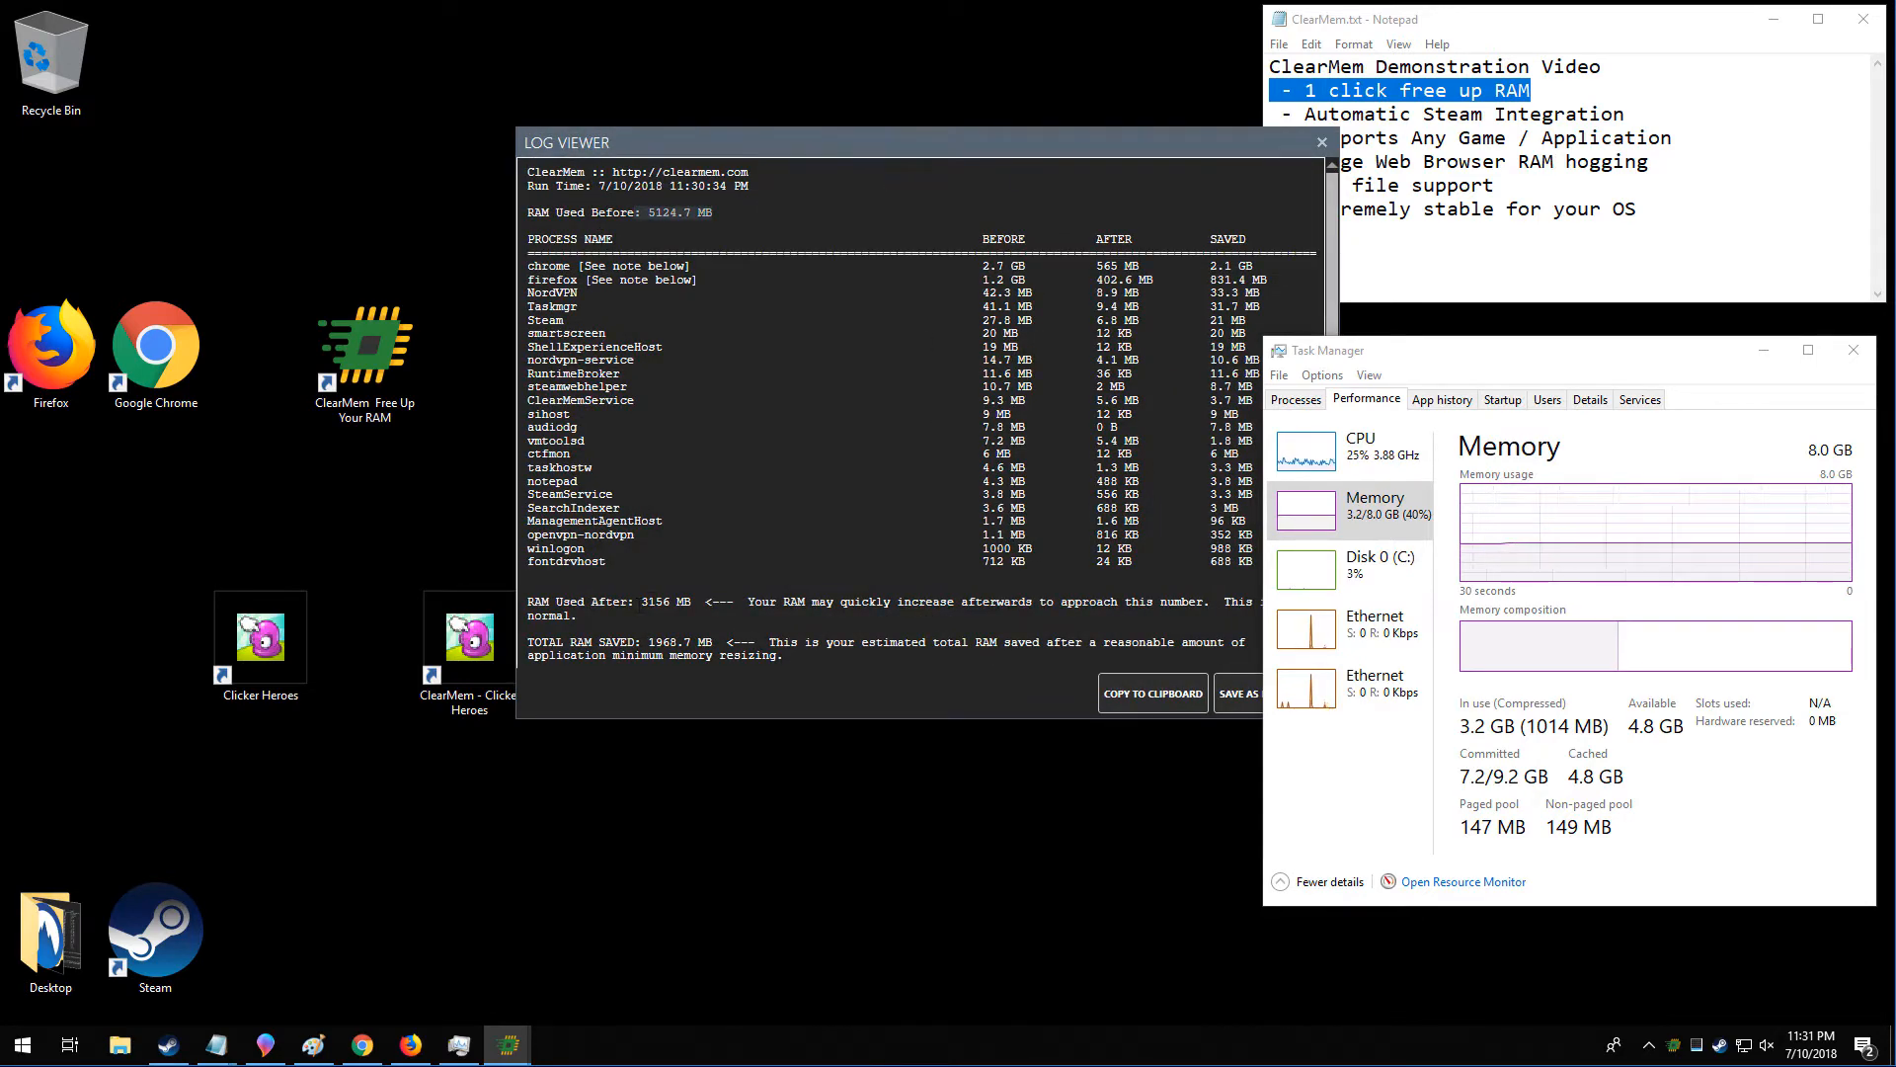
mouse_move(1322, 145)
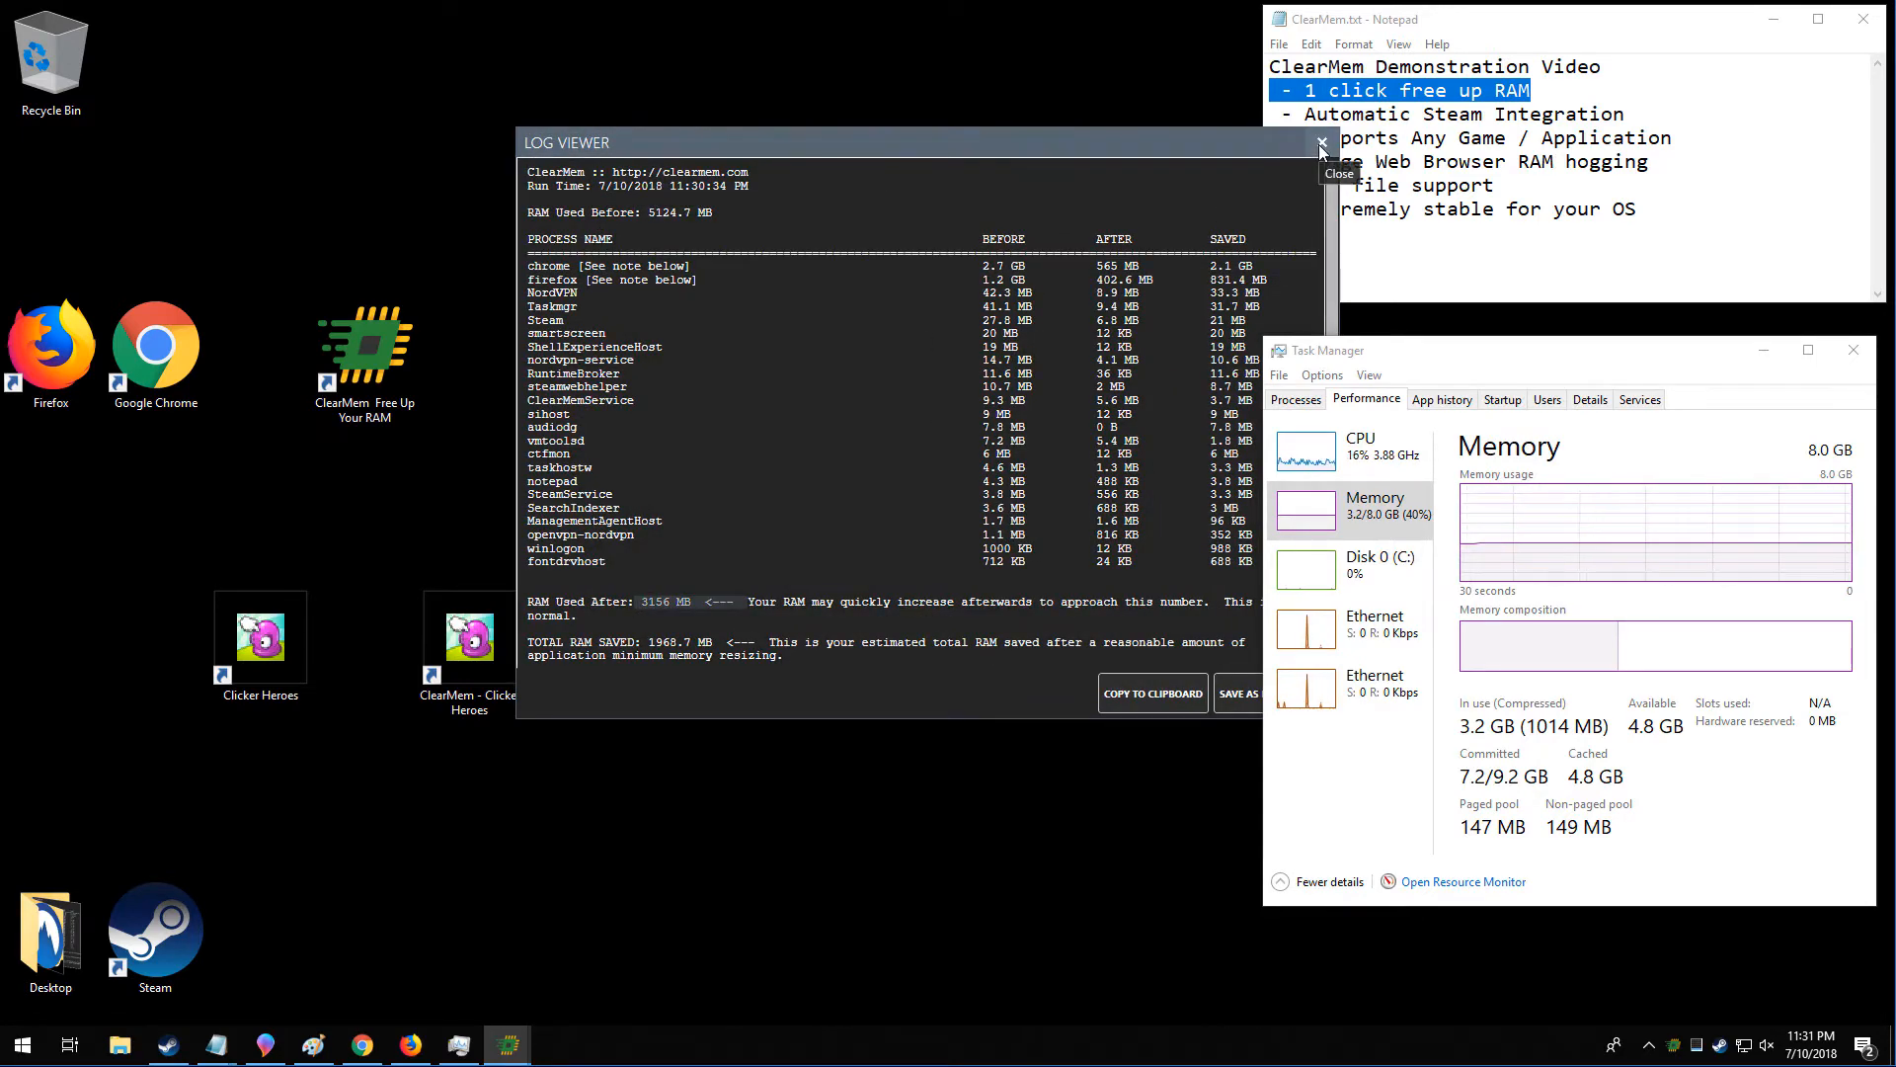
left_click(1320, 145)
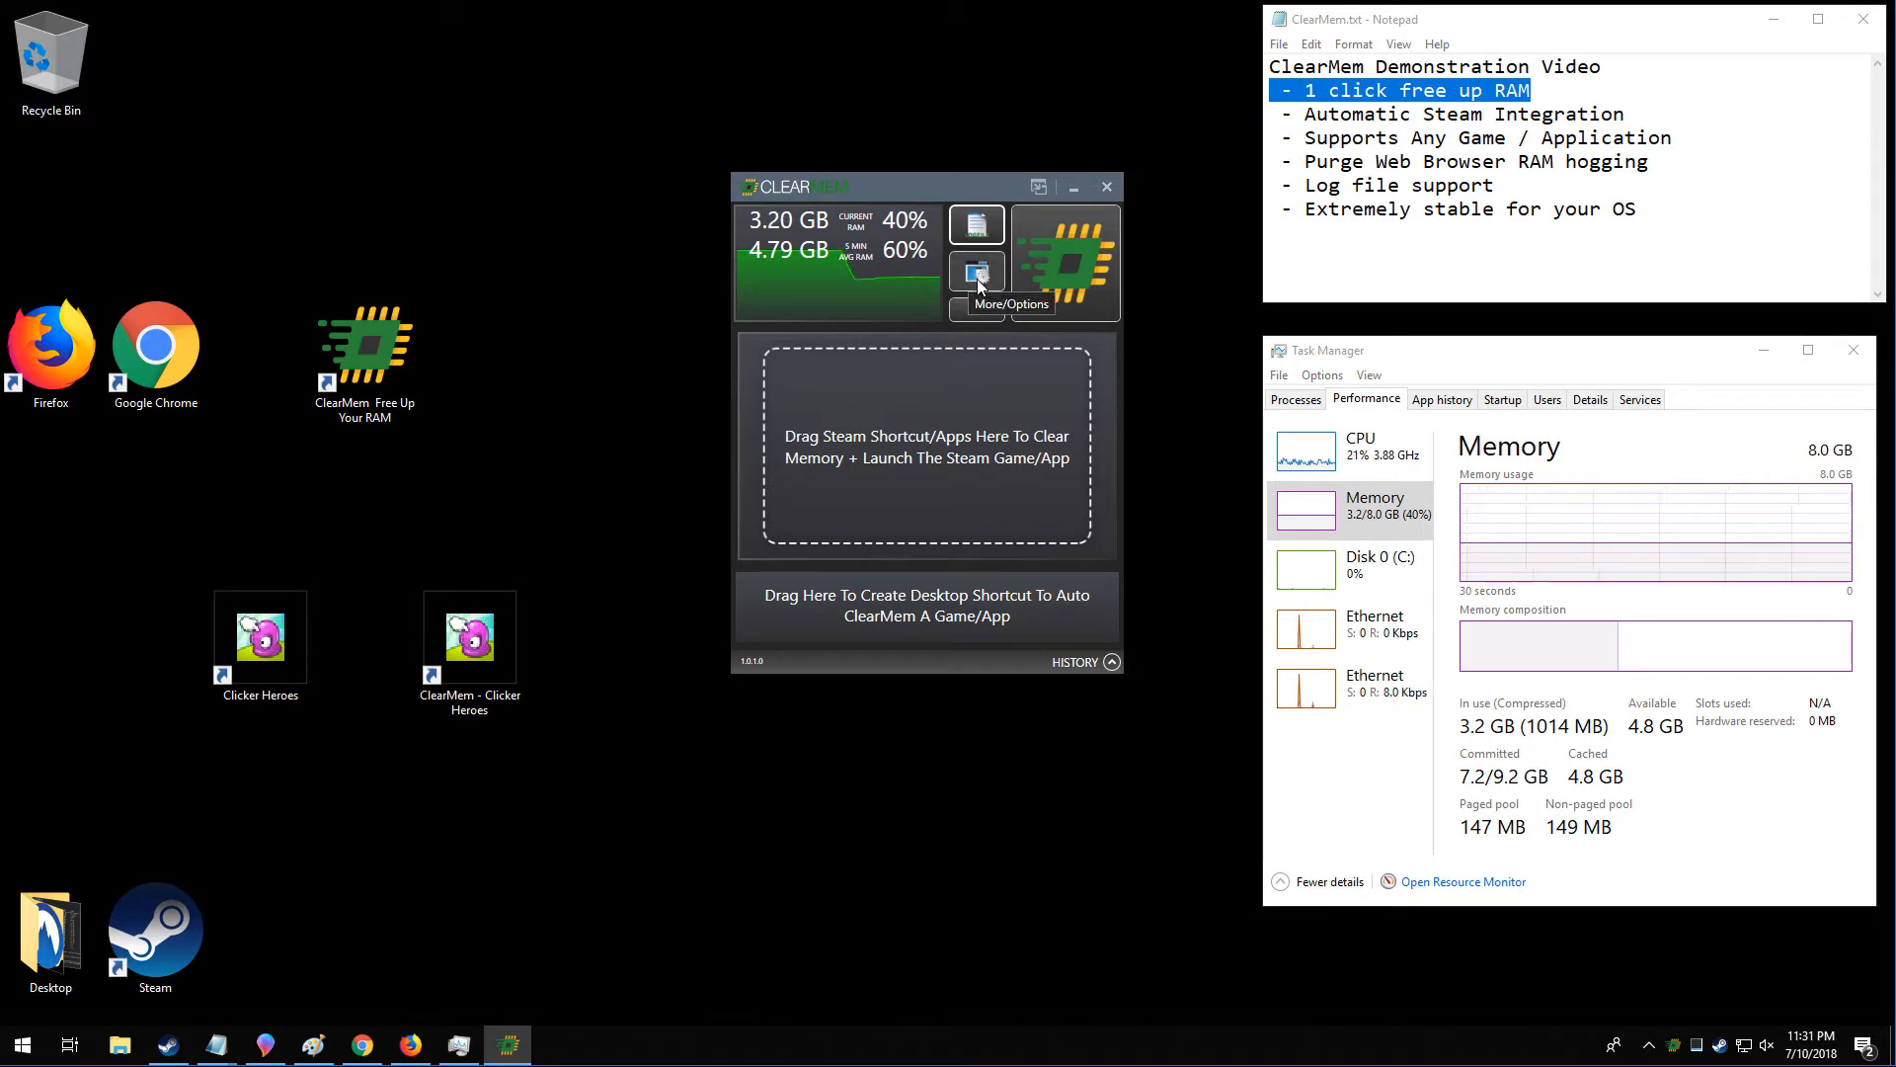
Review Exclusions, then show Web RAM Watchdog options: disabled, 100 MB and 75% thresholds.
left_click(976, 269)
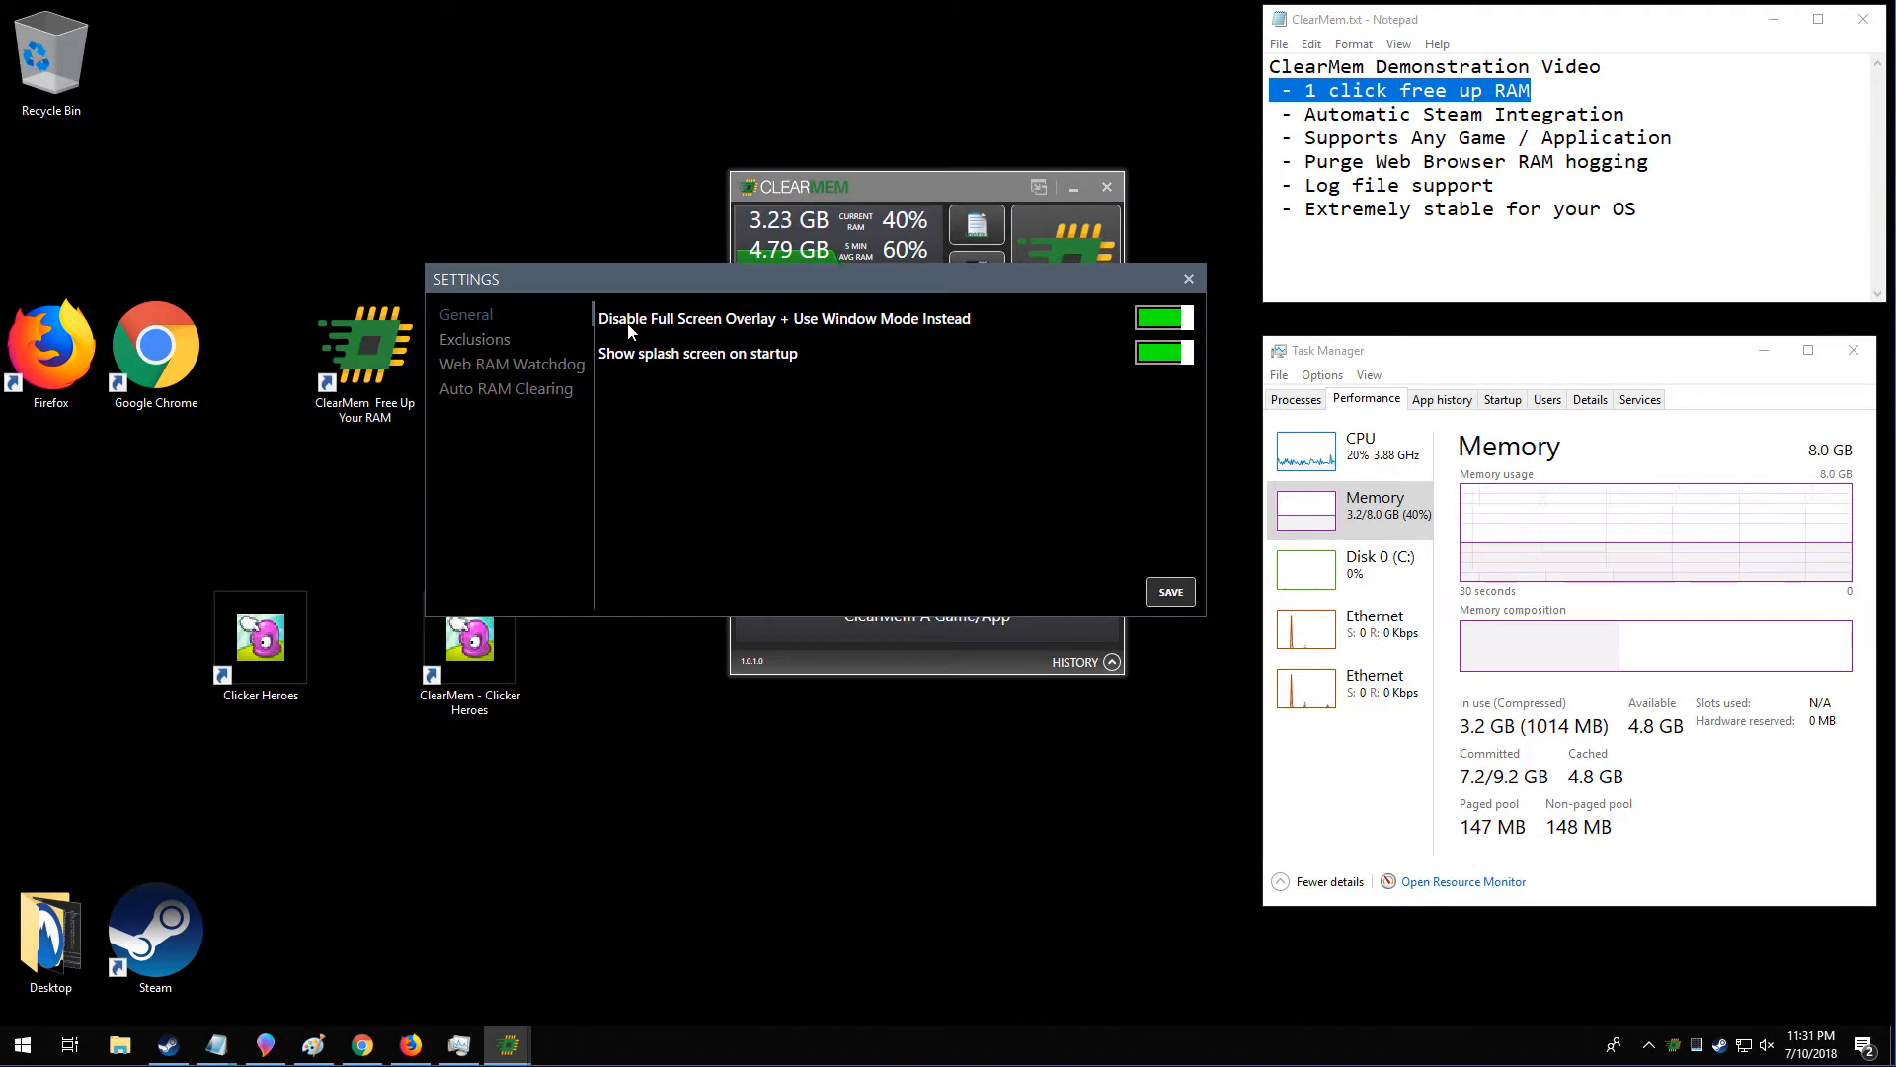
mouse_move(834, 334)
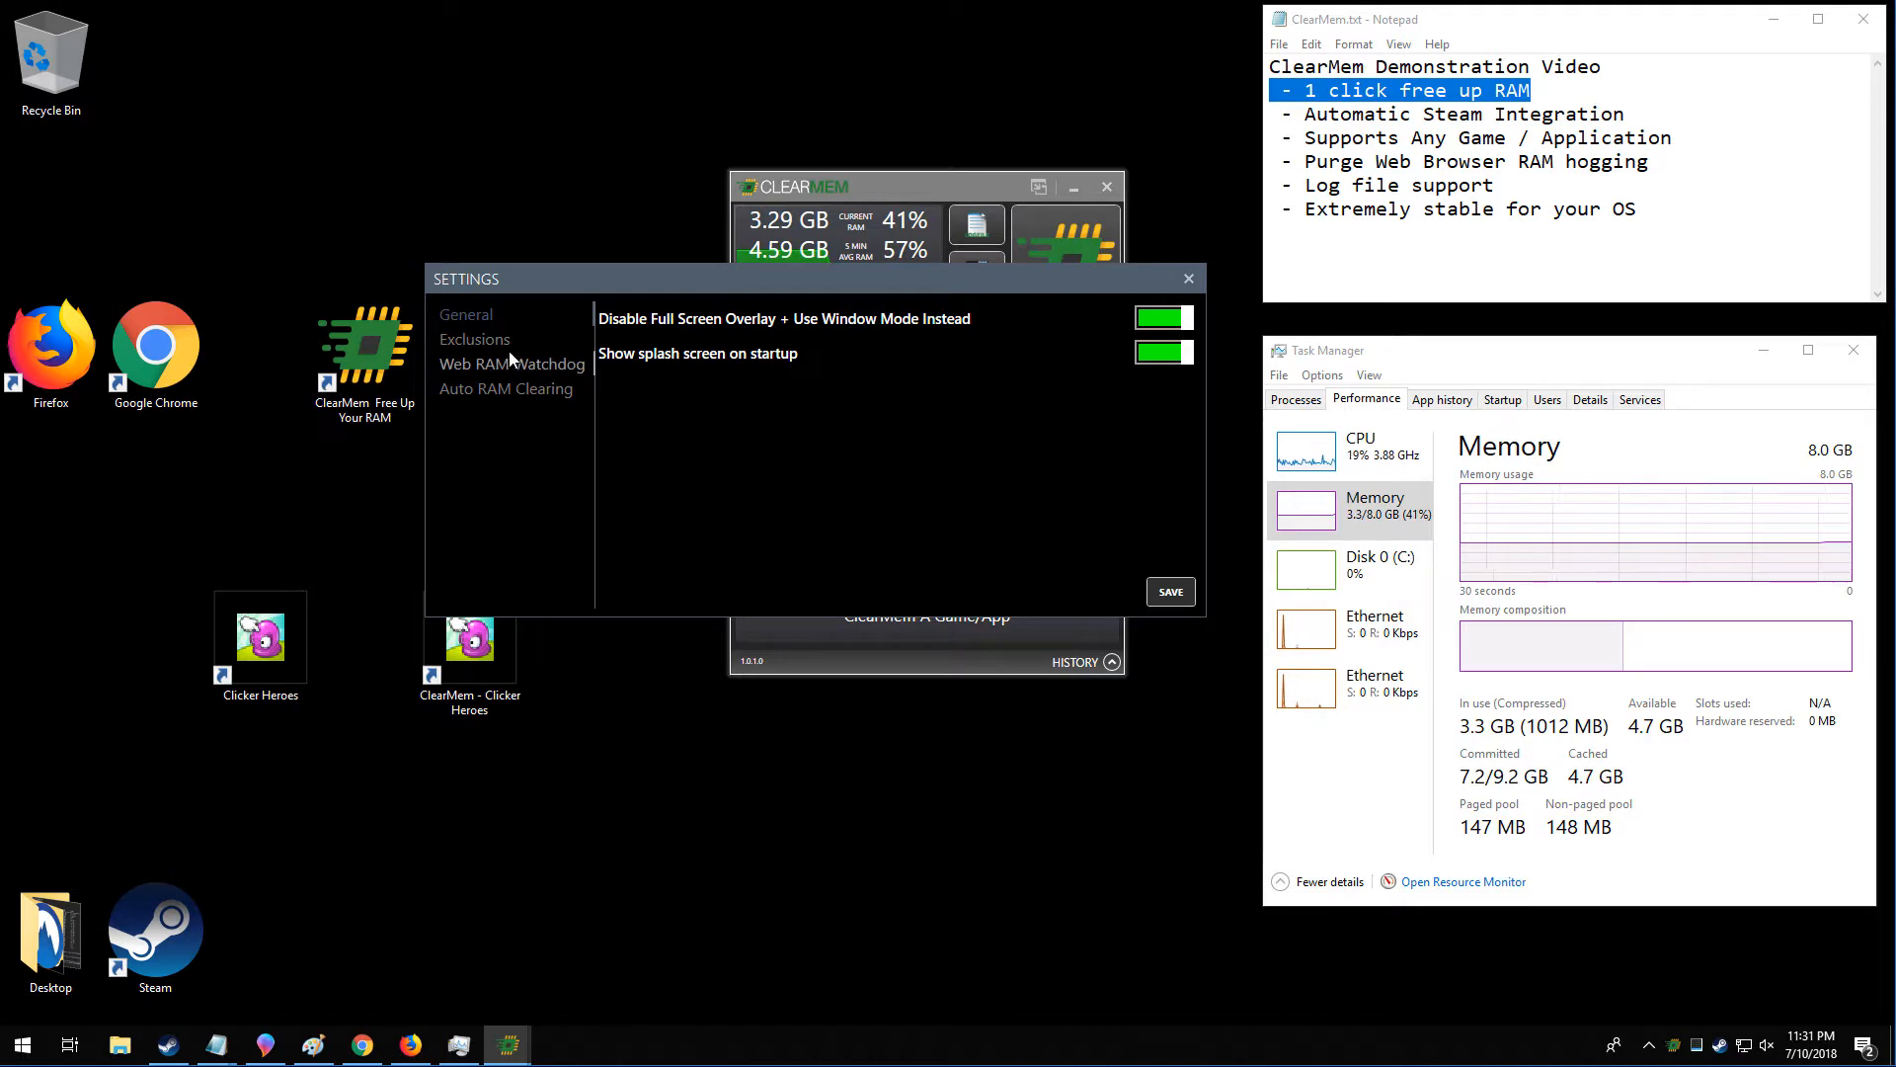
left_click(474, 339)
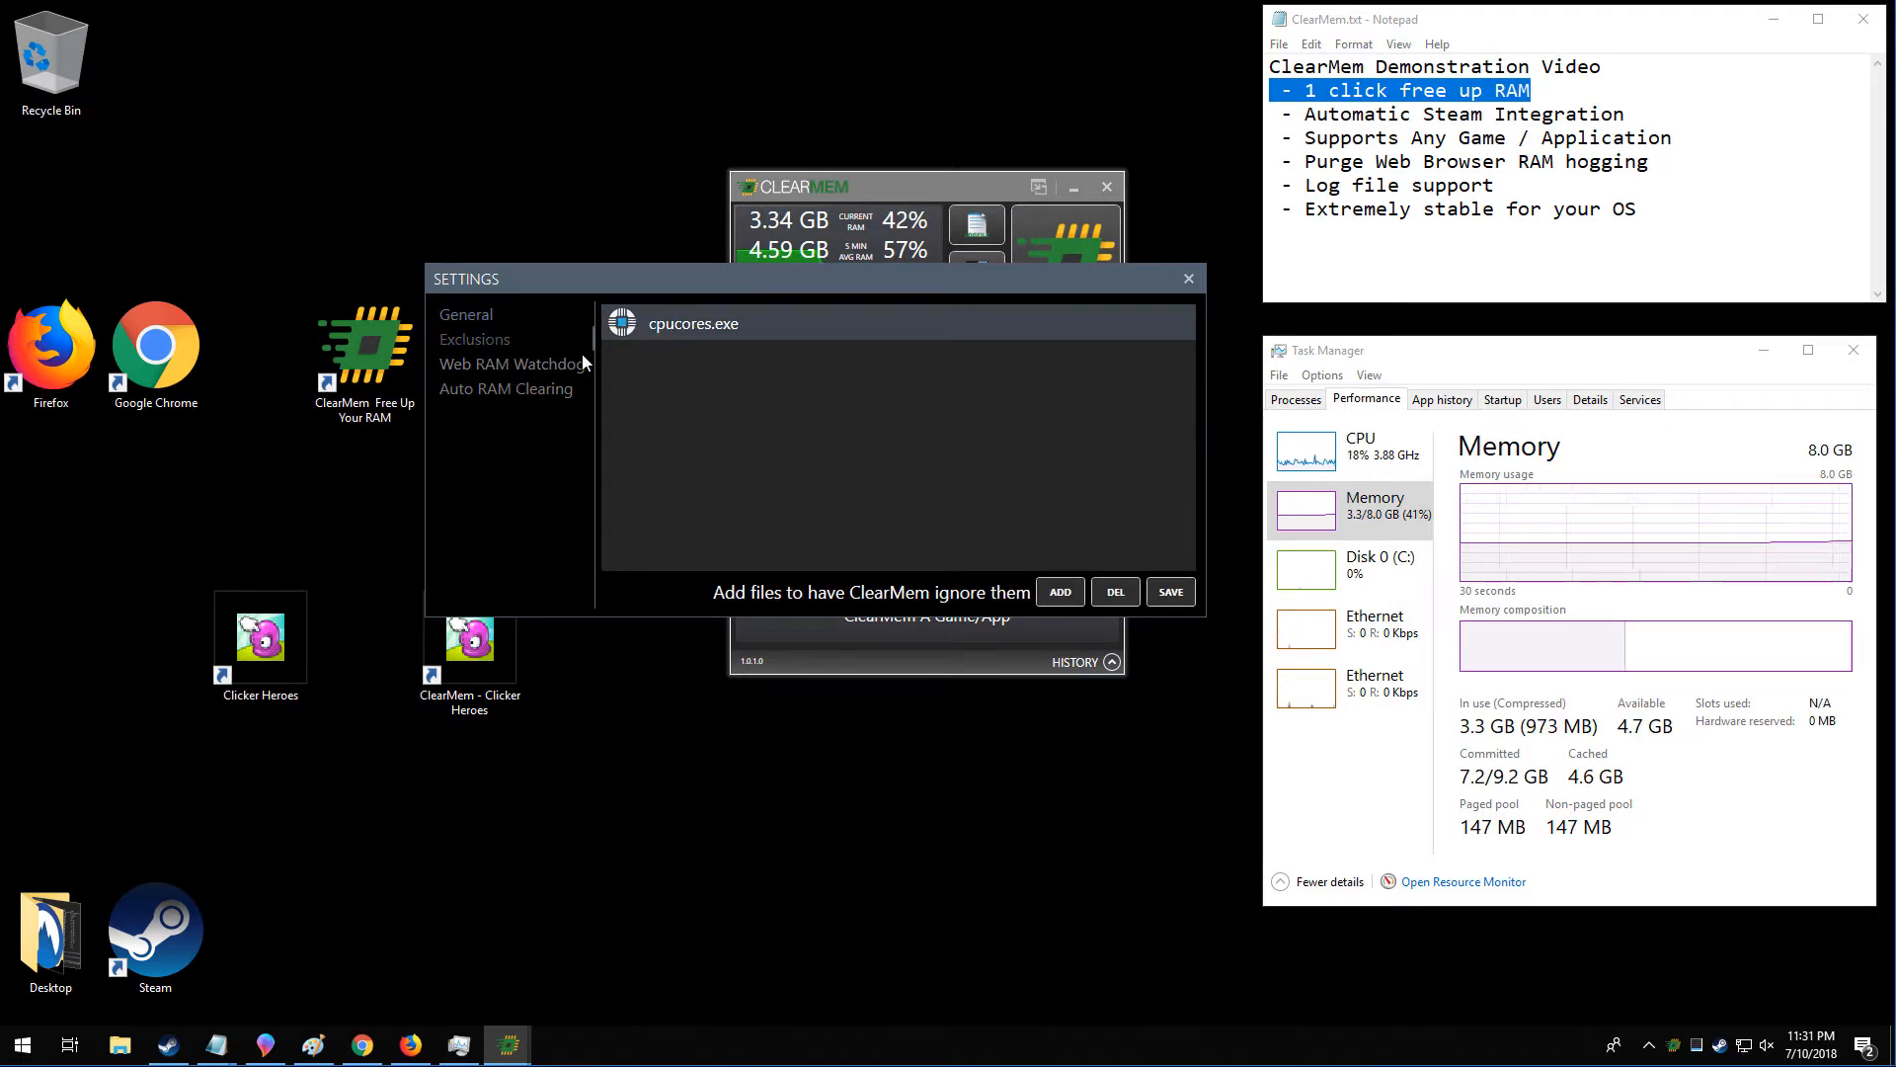
left_click(511, 362)
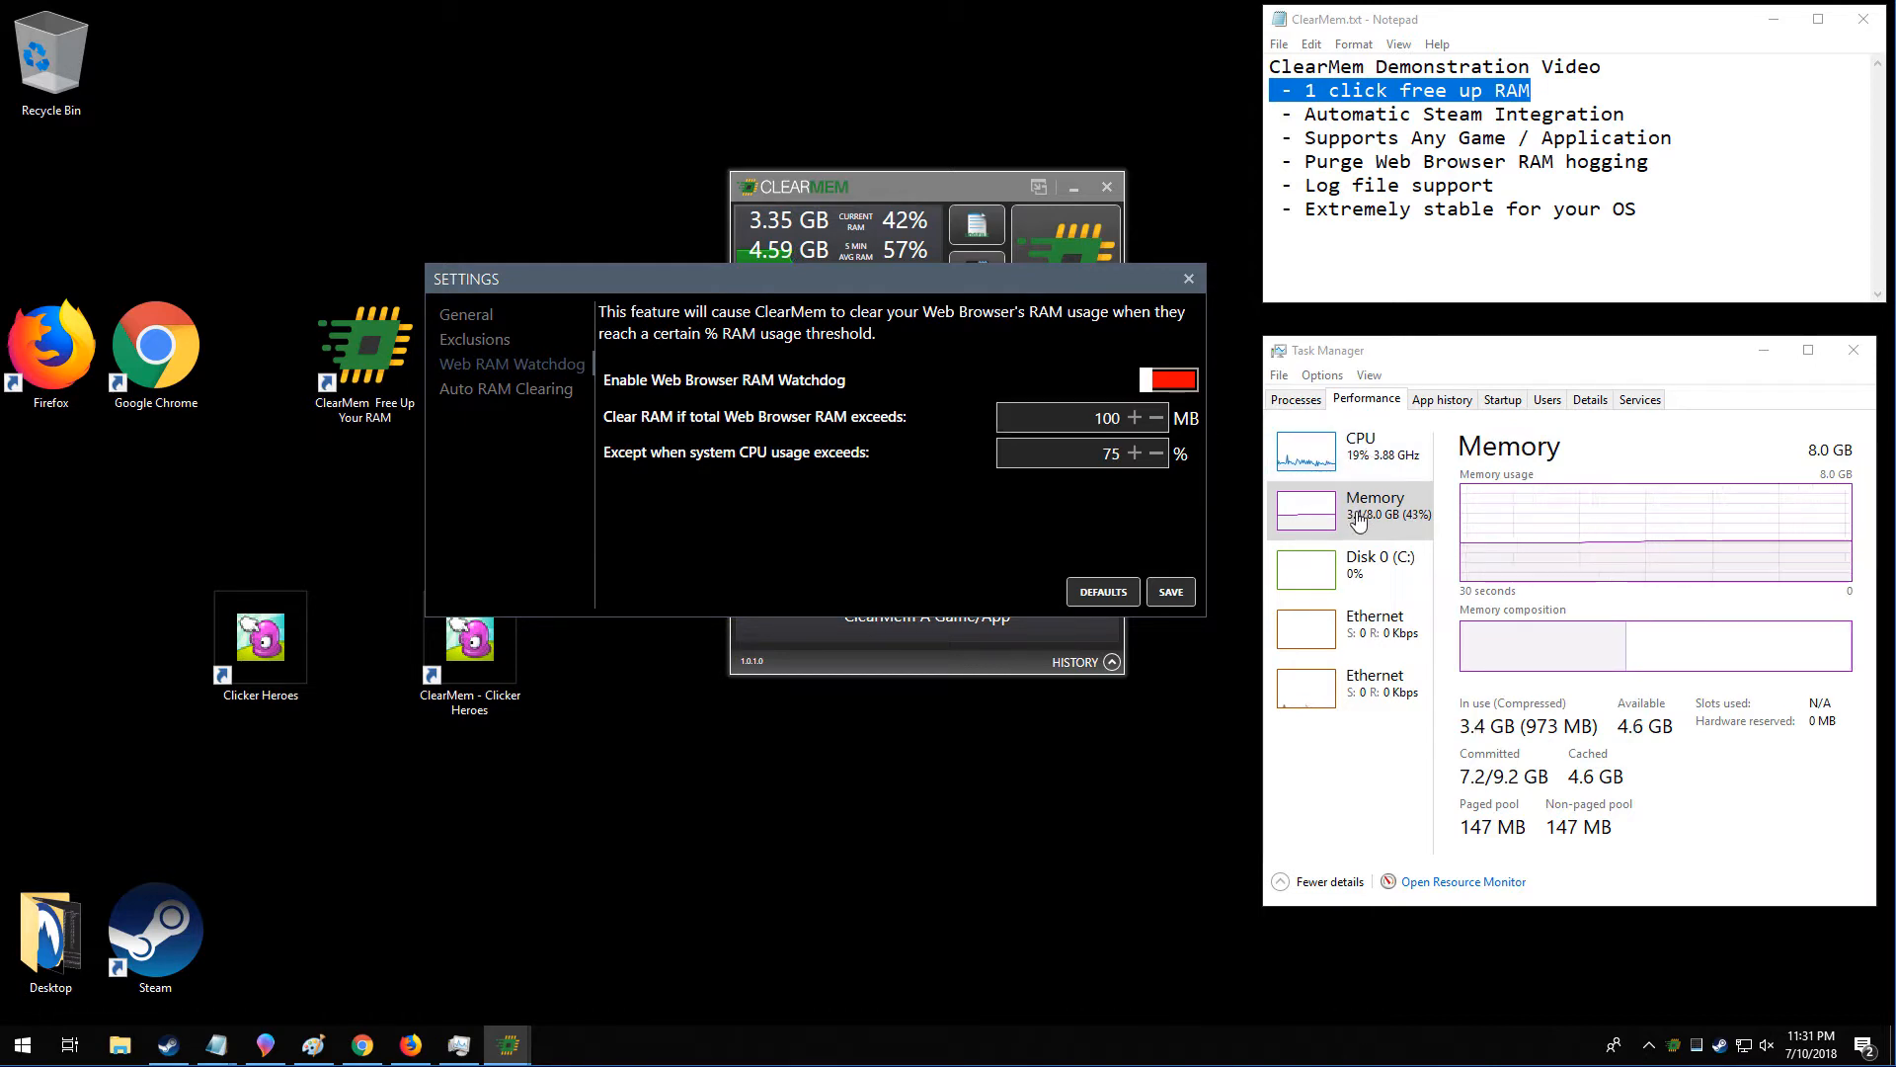
mouse_move(1356, 531)
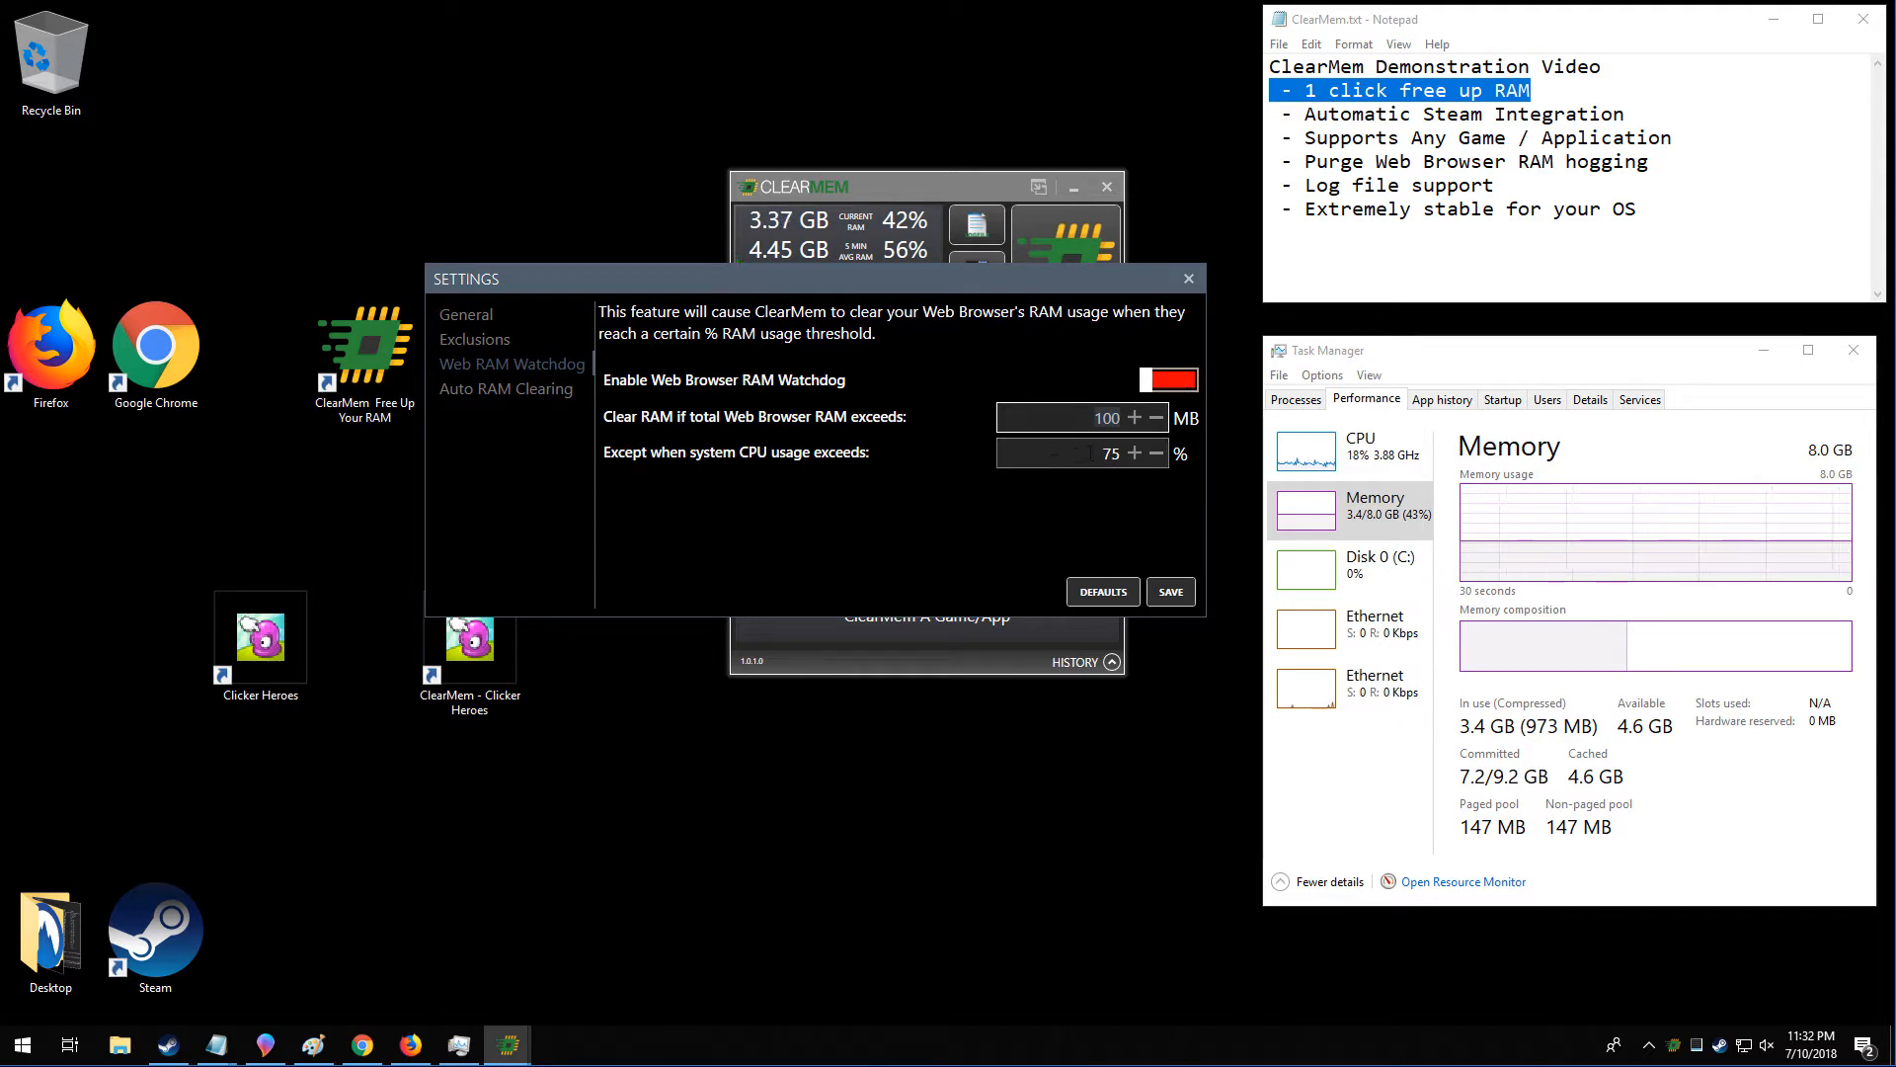
mouse_move(514, 434)
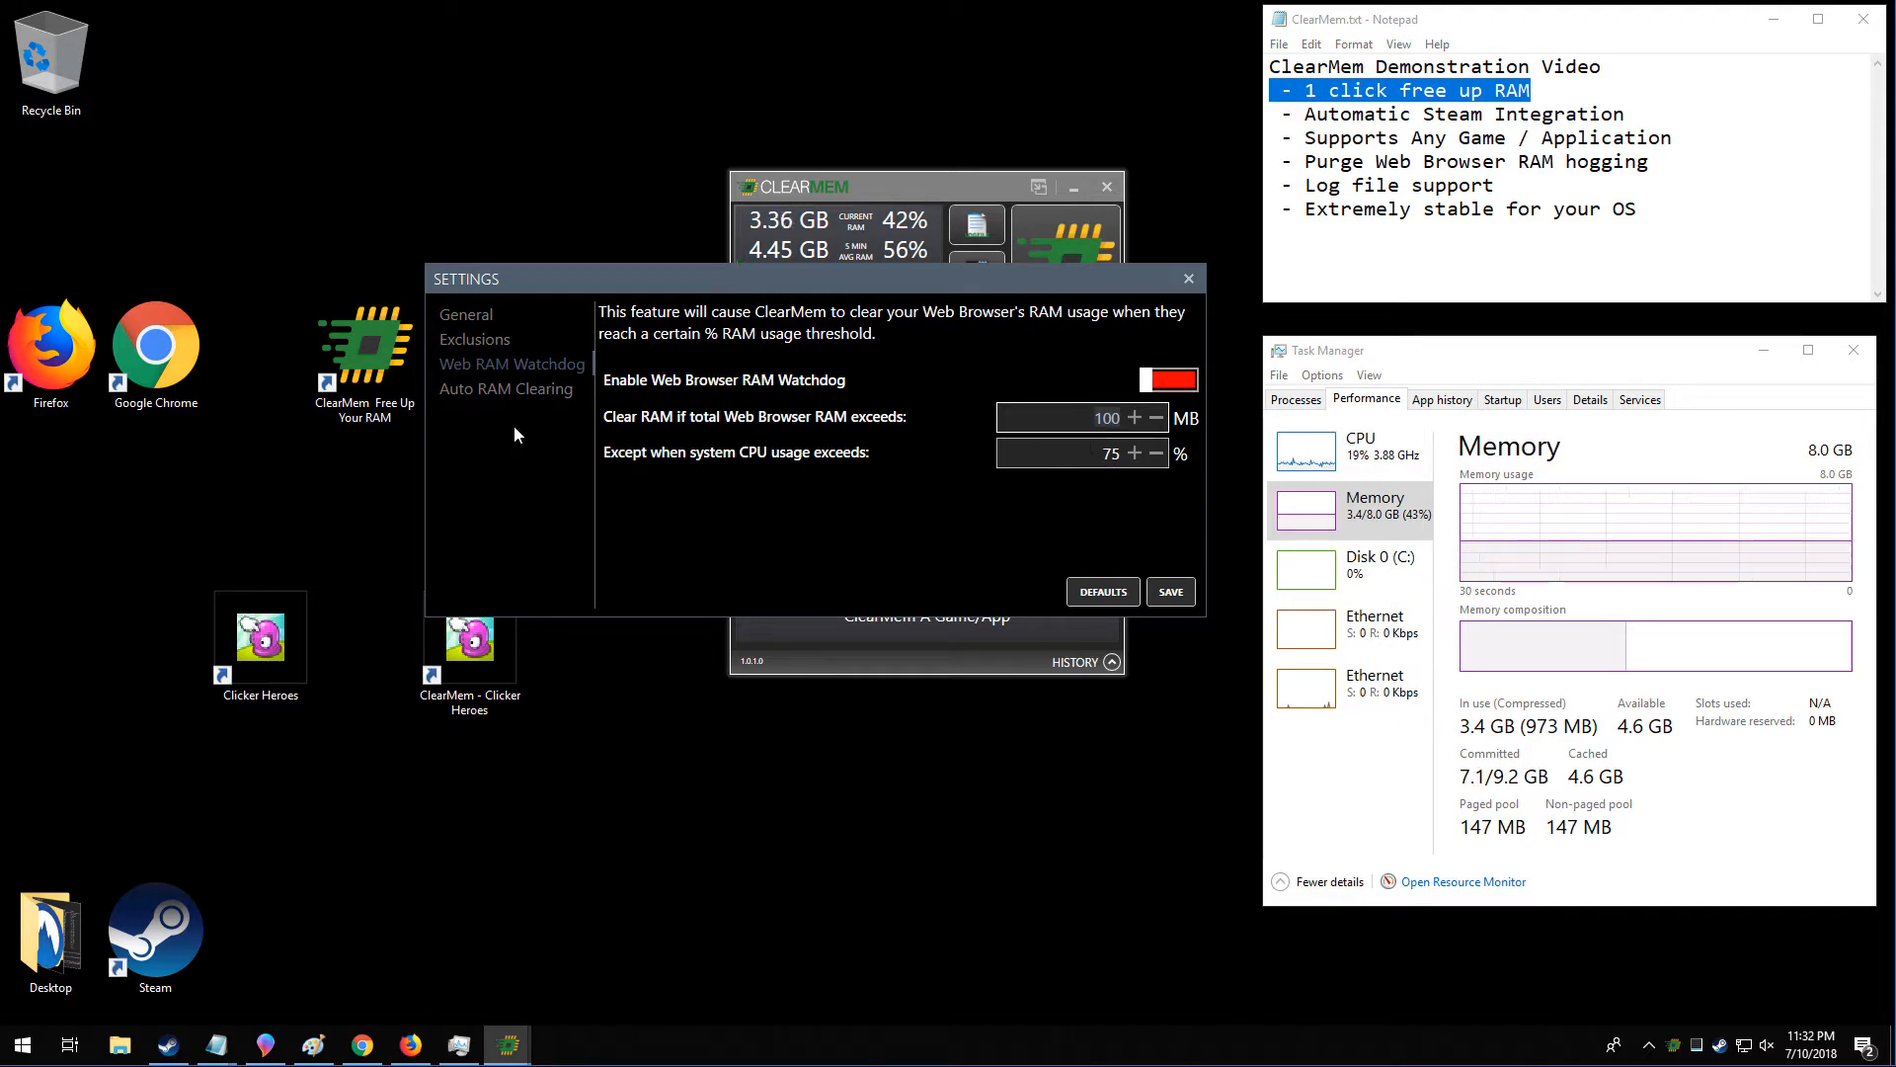
Show Auto RAM Clearing: disabled, 22% system RAM, 50% CPU exception.
left_click(505, 388)
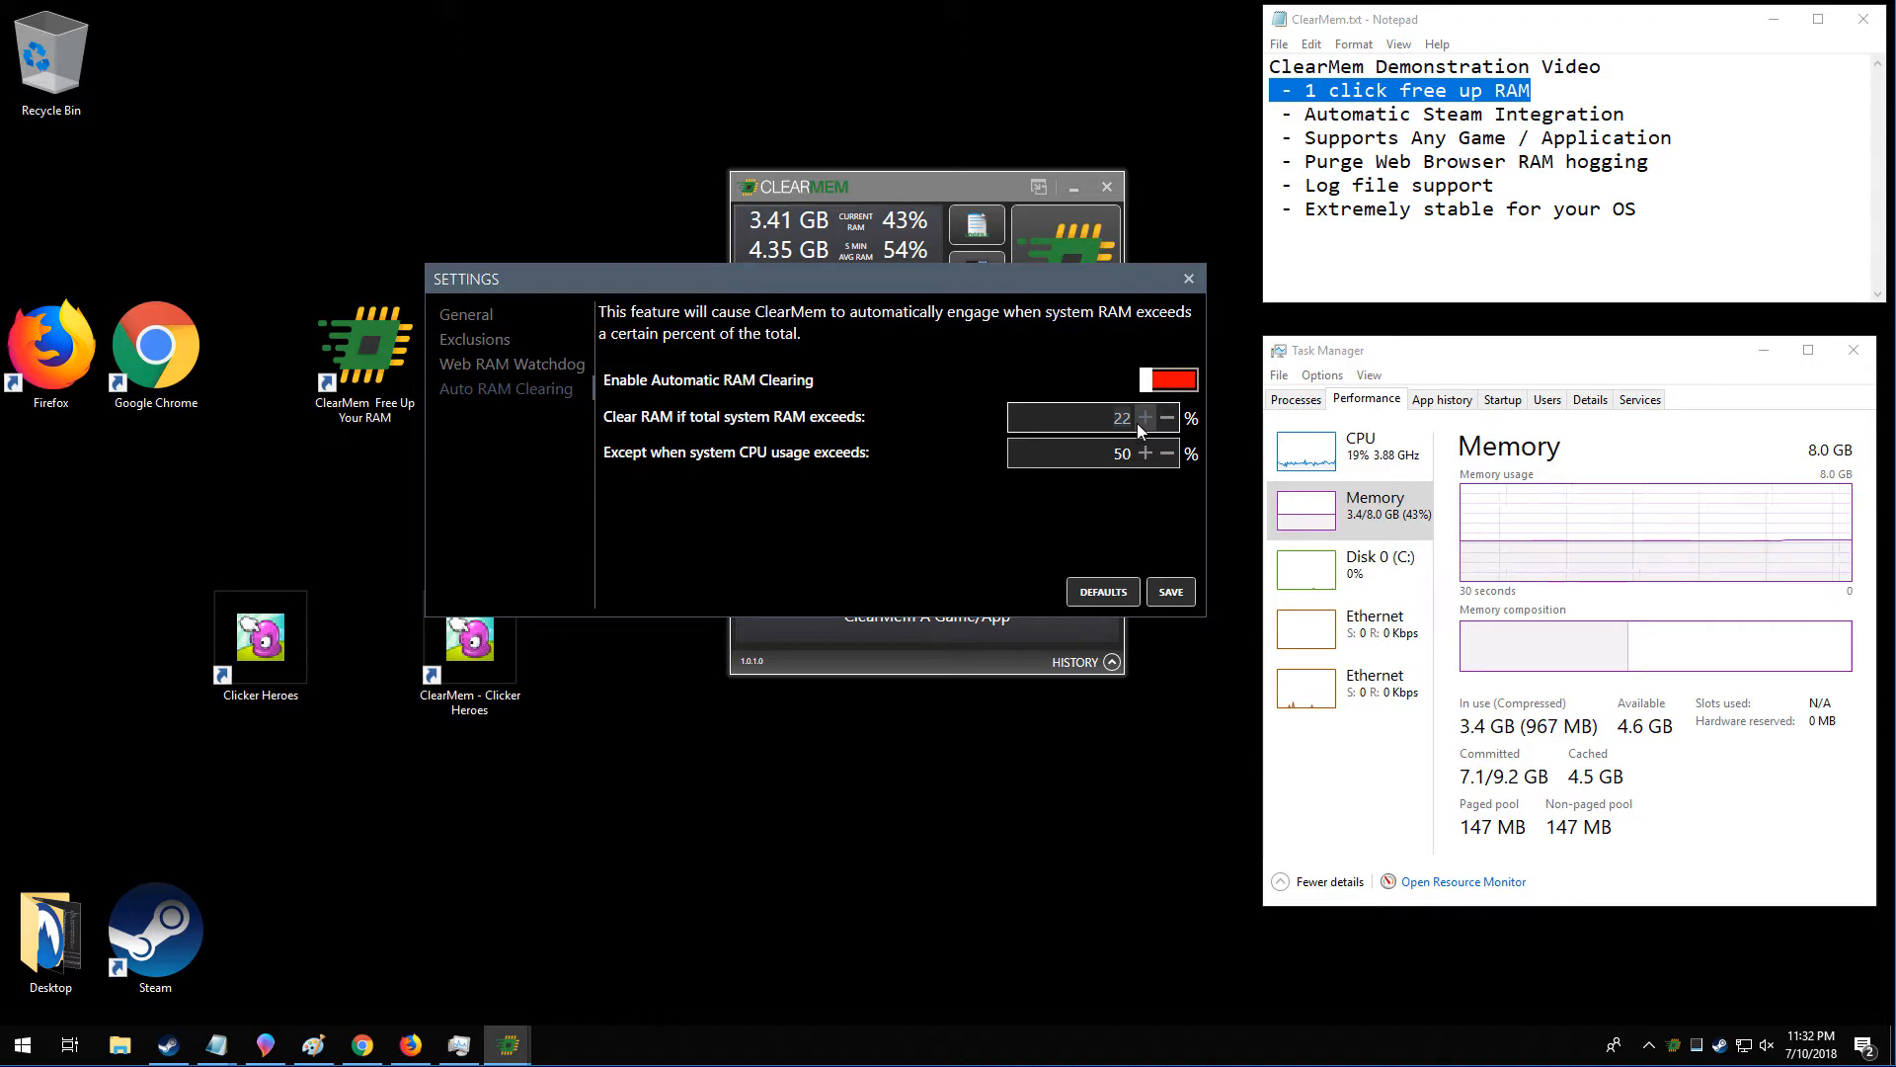
mouse_move(1164, 379)
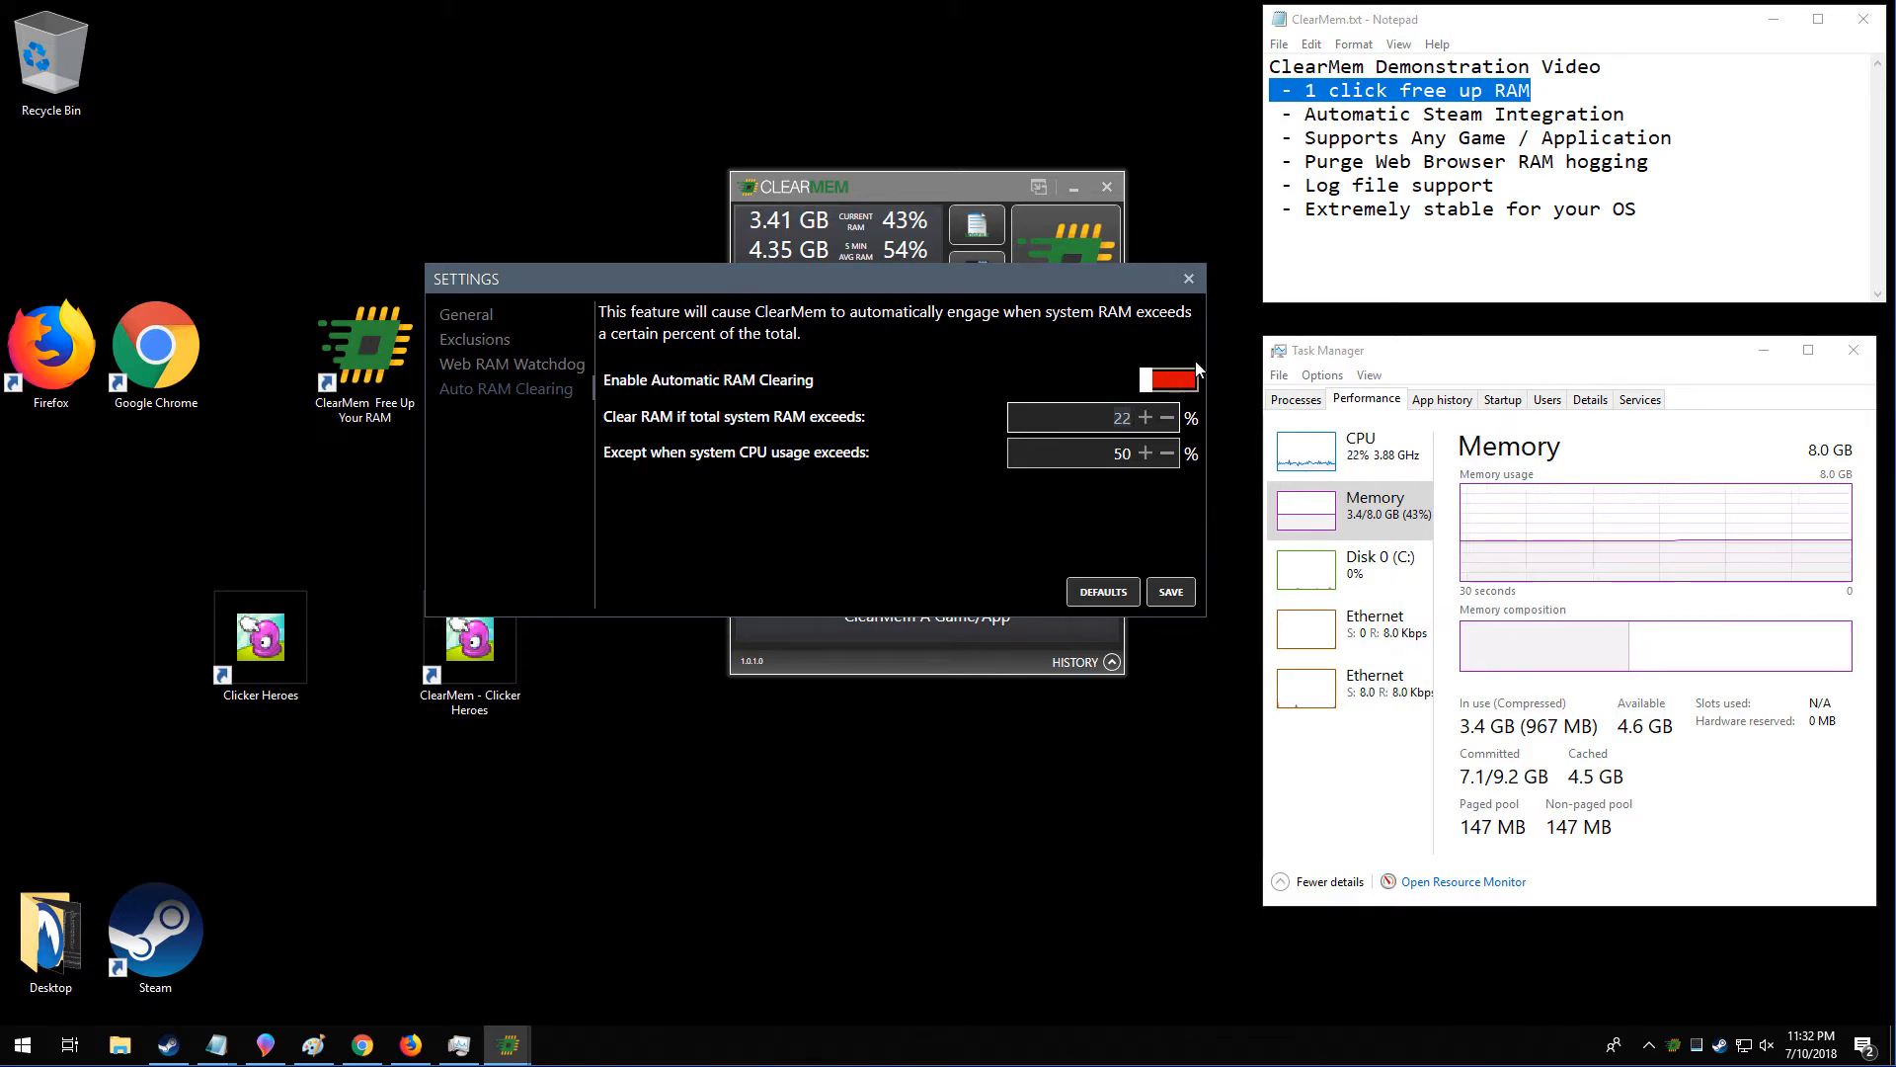
Close the Settings window, leaving the main window at 3.42 GB (43%) RAM in use.
left_click(1186, 279)
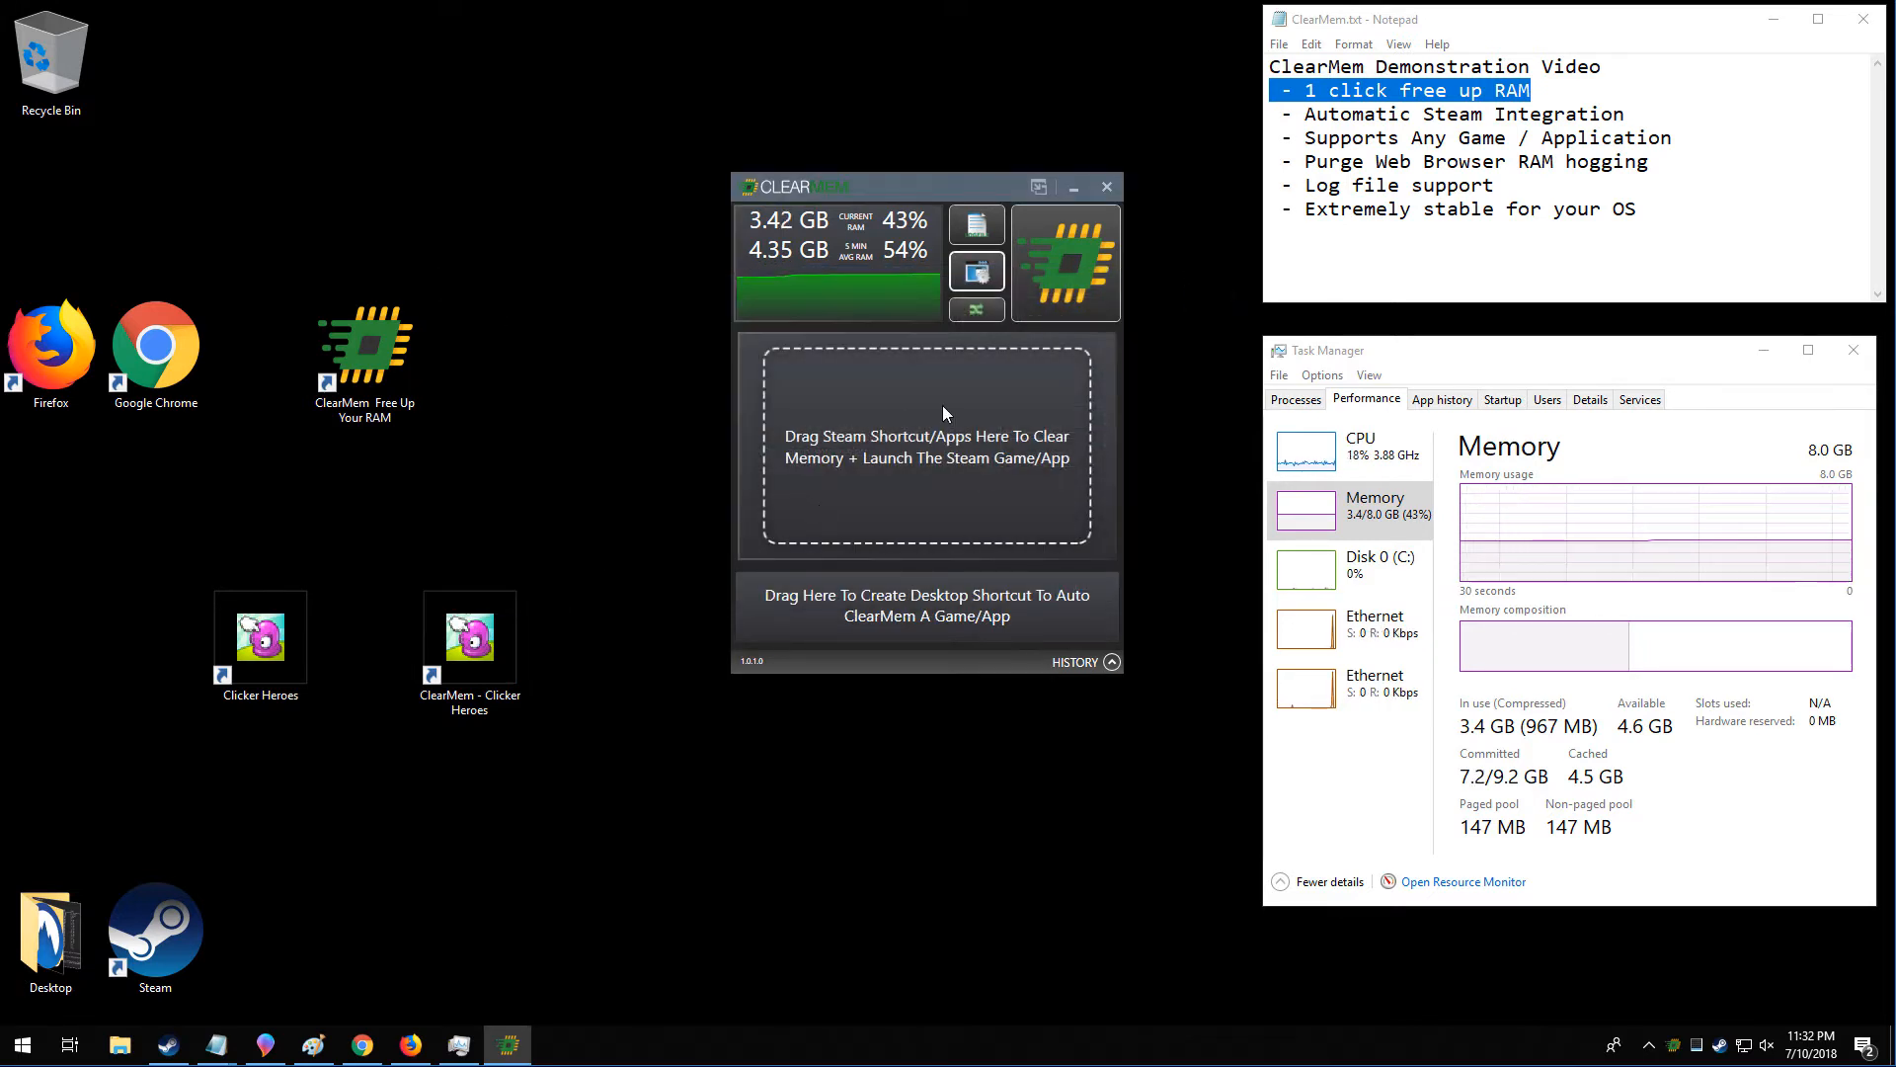
mouse_move(1068, 264)
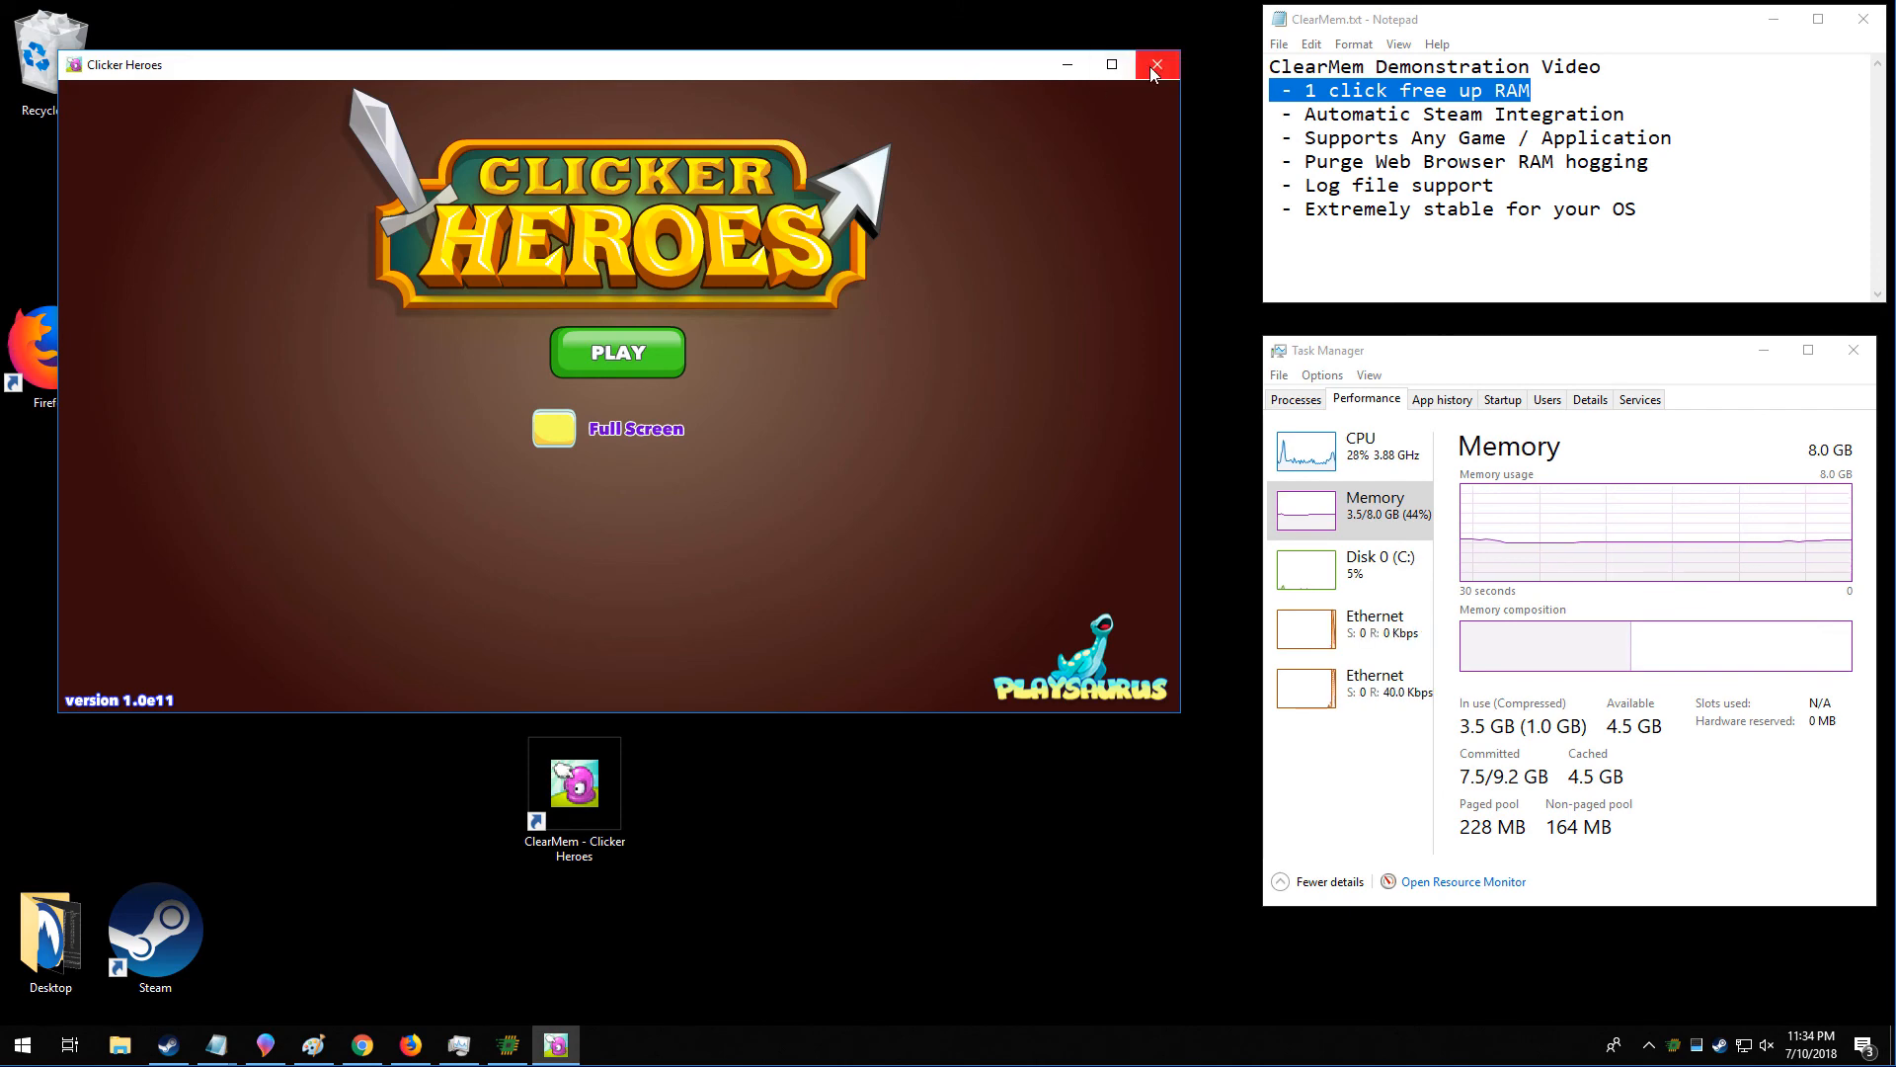
Close the launched Clicker Heroes game window.
left_click(1154, 64)
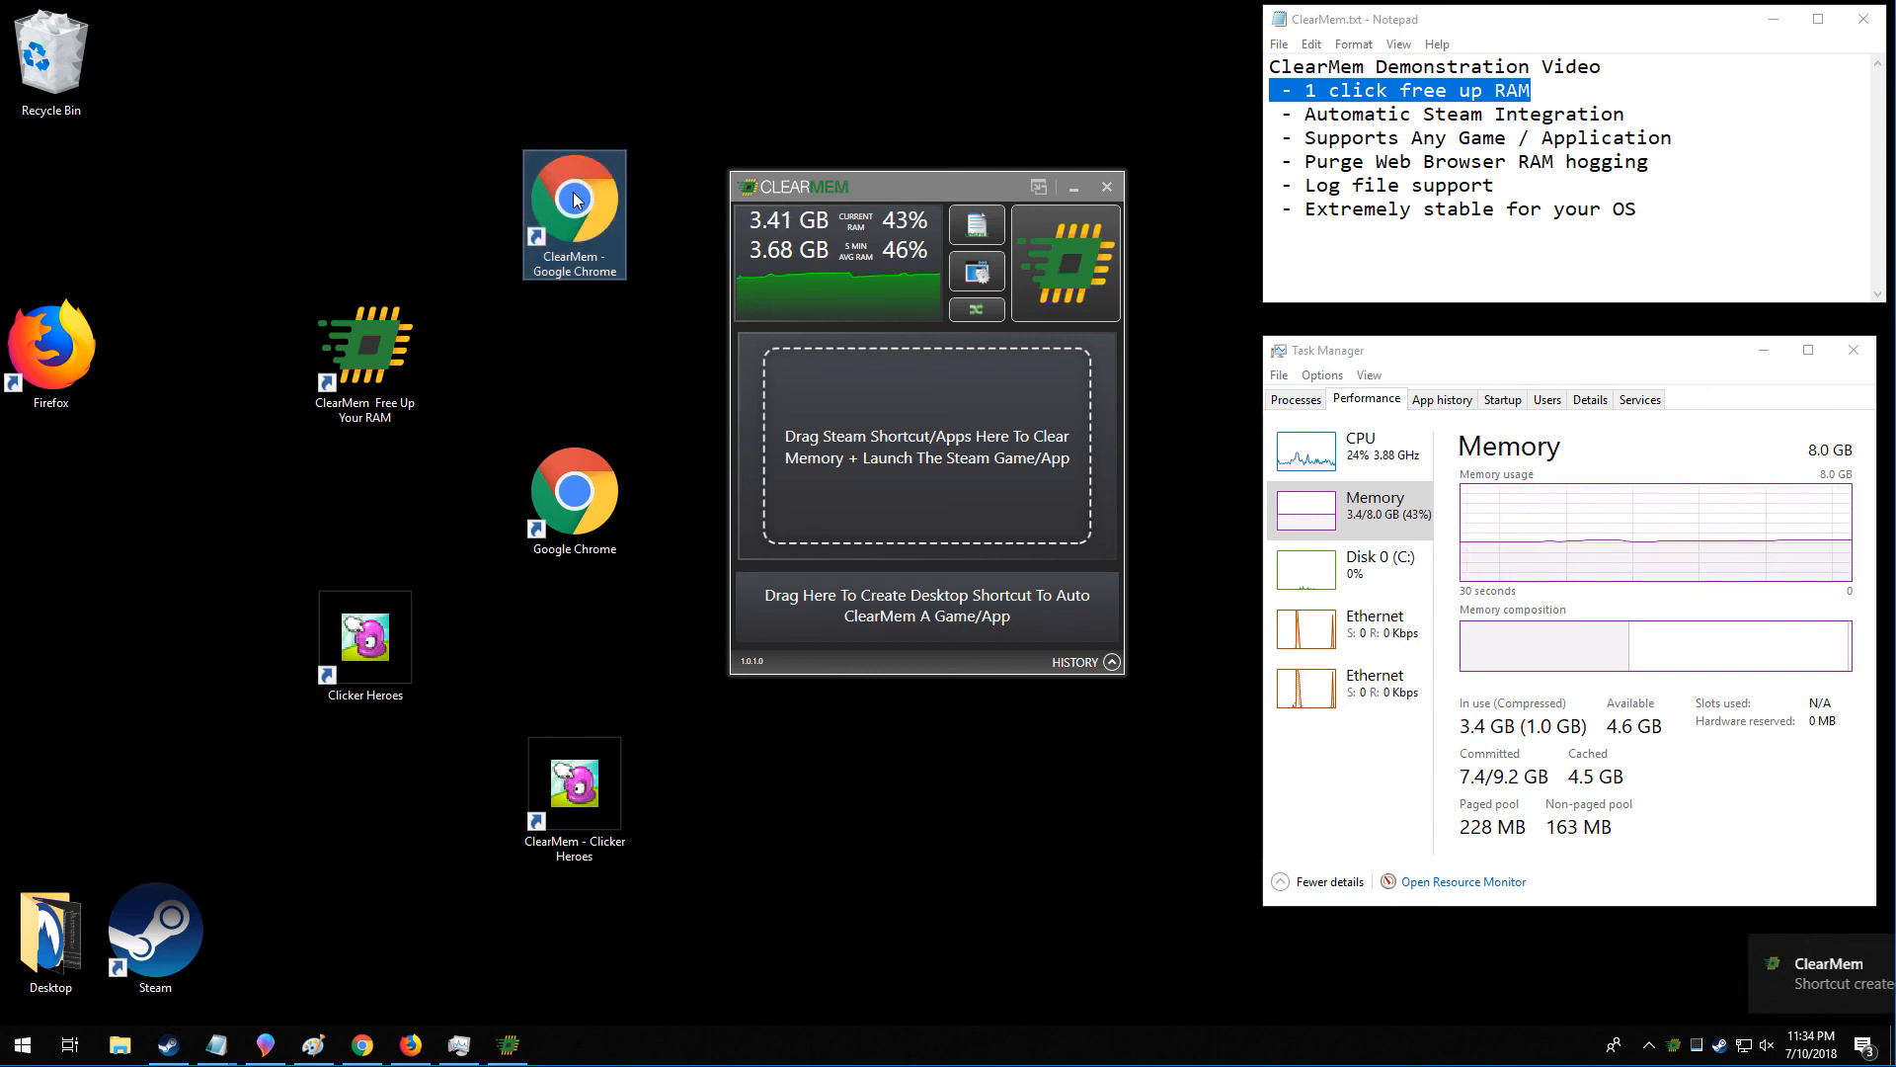
mouse_move(575, 199)
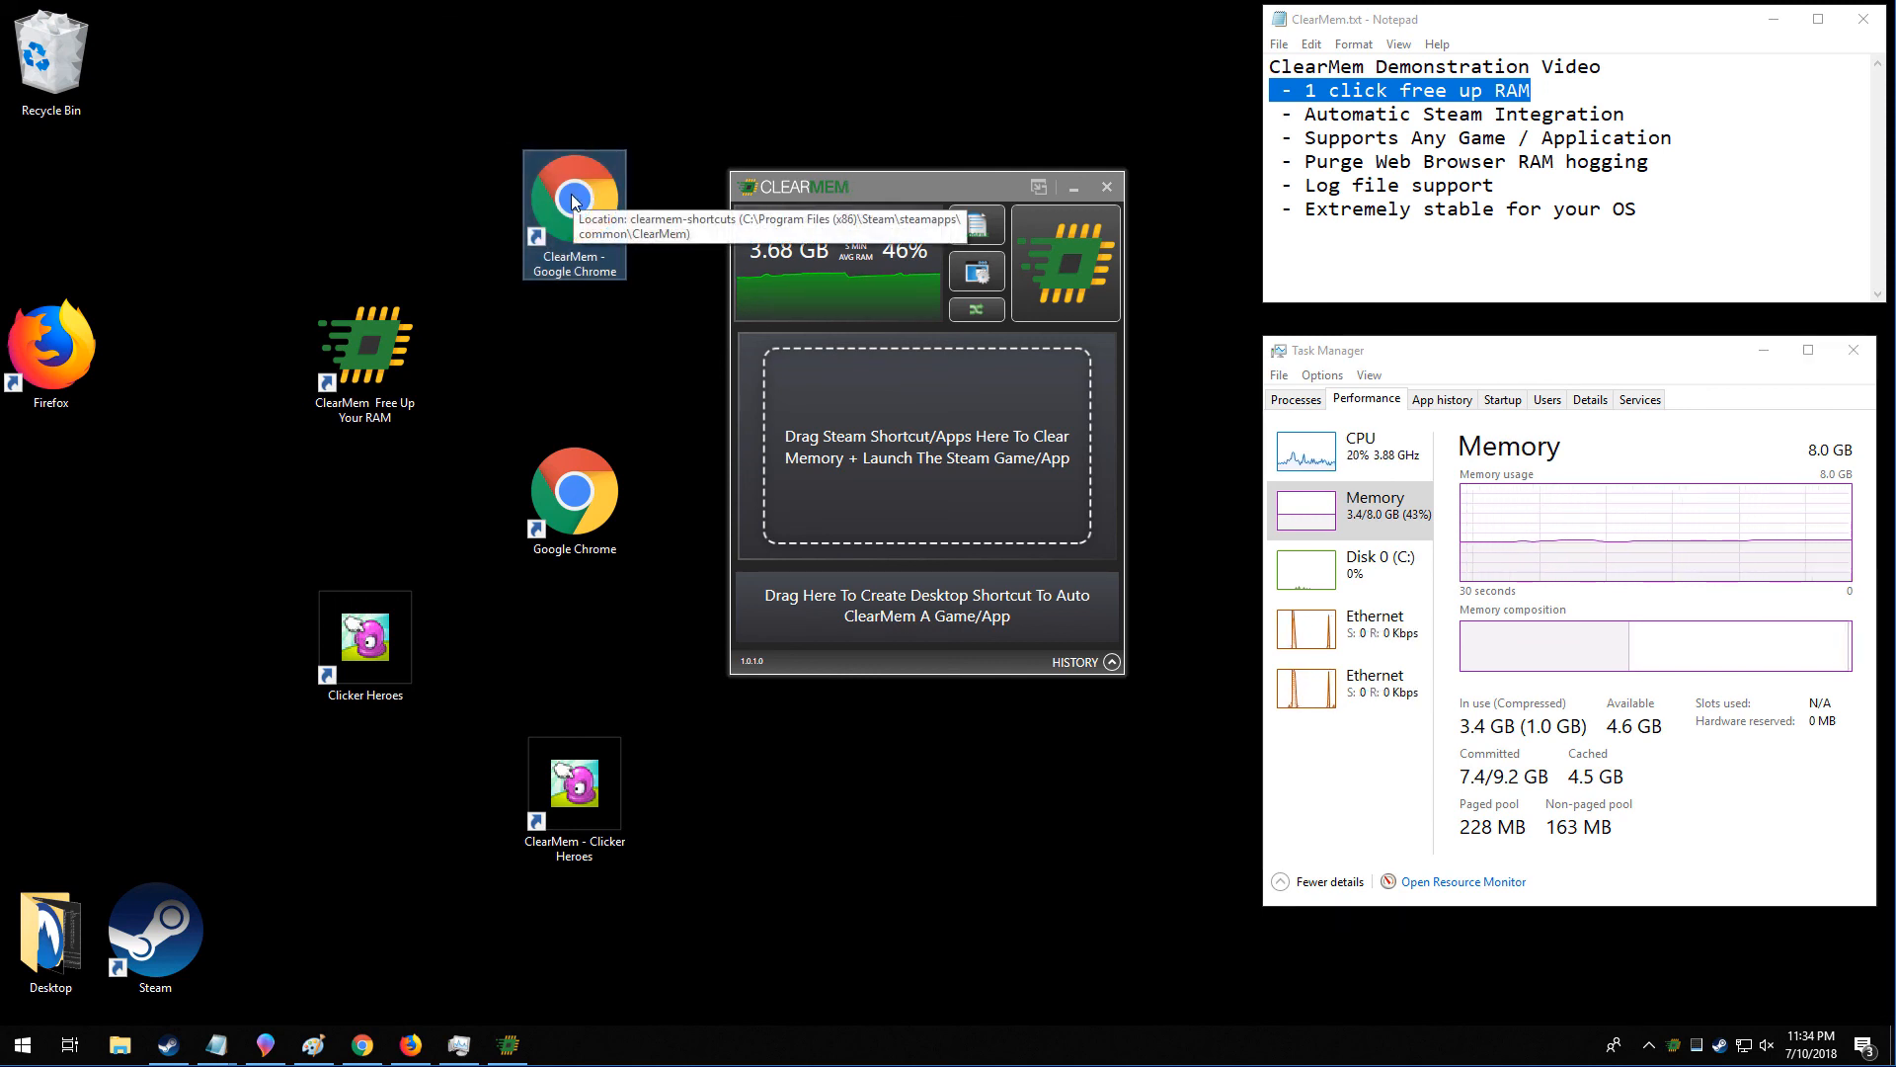
mouse_move(1110, 803)
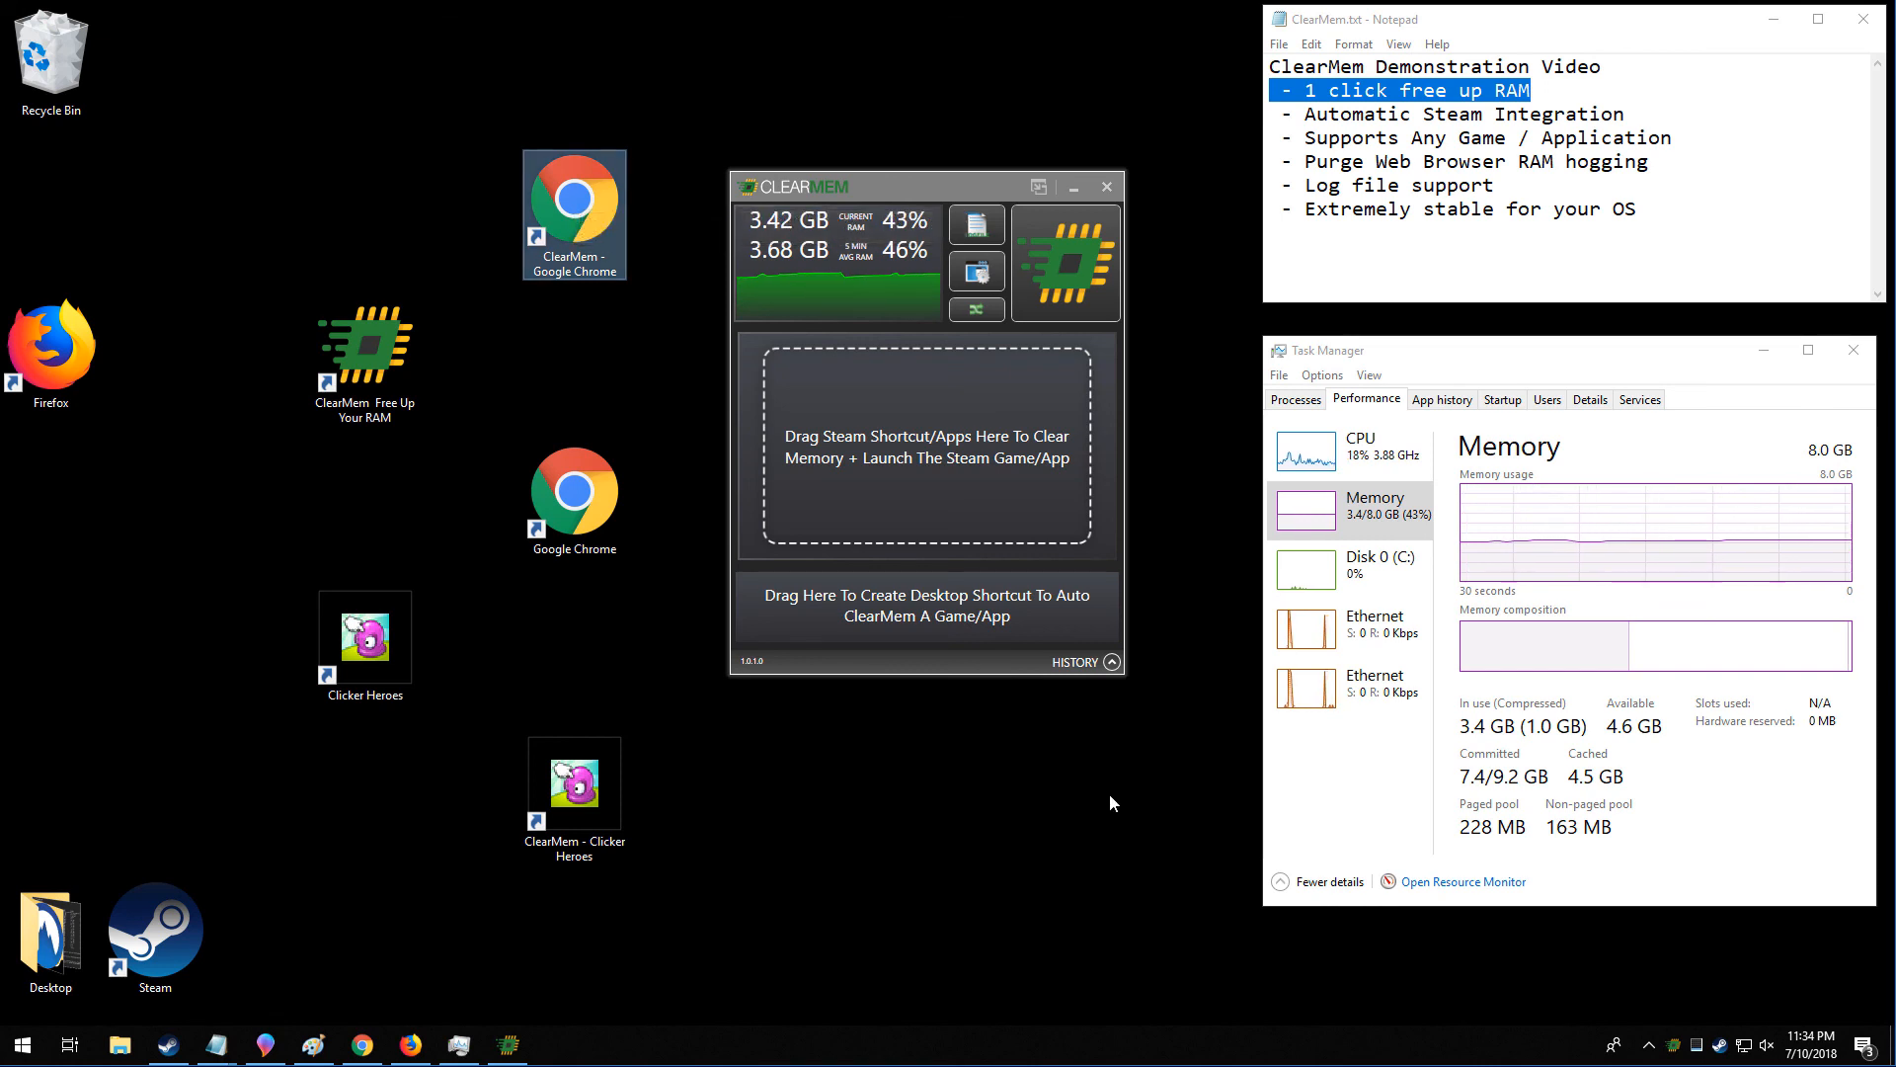